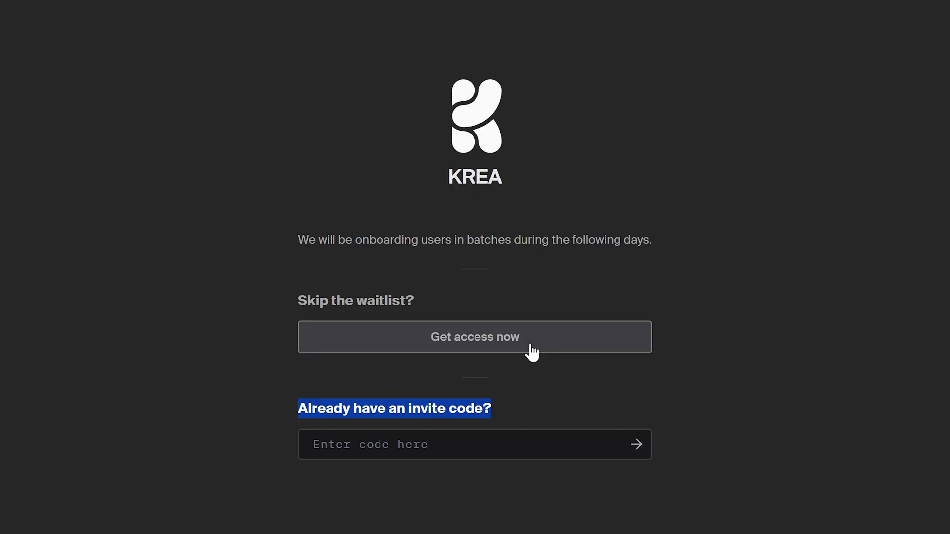
# Skip the waitlist by dismissing the plans, then generate the batman prompt in Canvas.
pyautogui.click(475, 337)
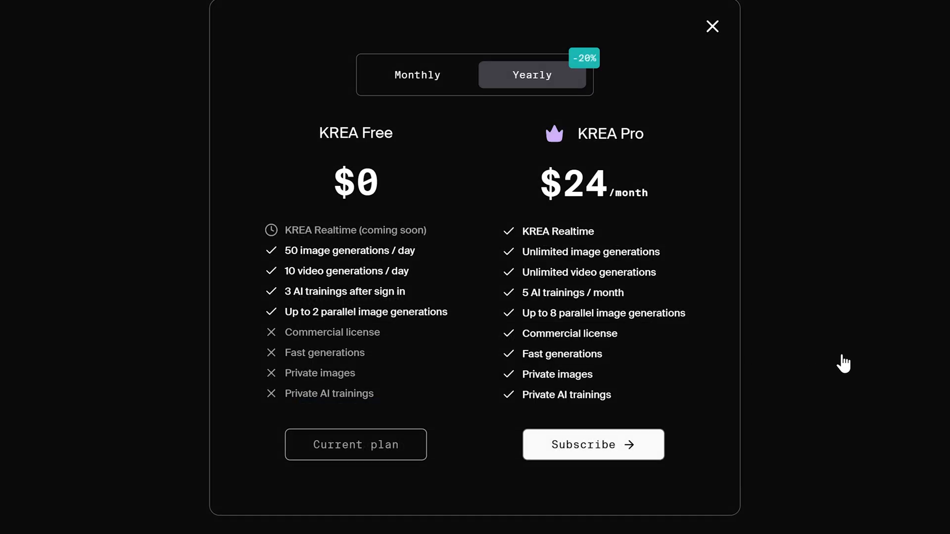
pyautogui.click(713, 26)
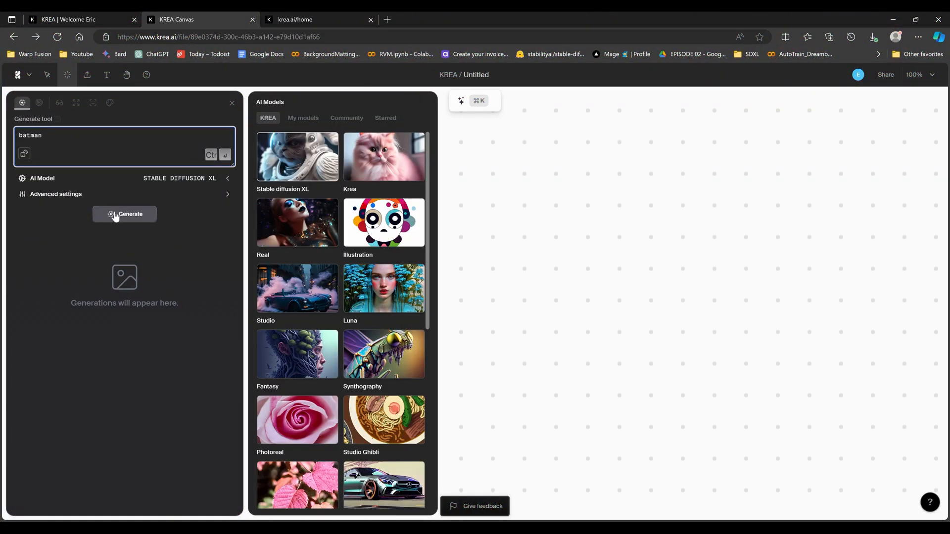
pyautogui.click(38, 102)
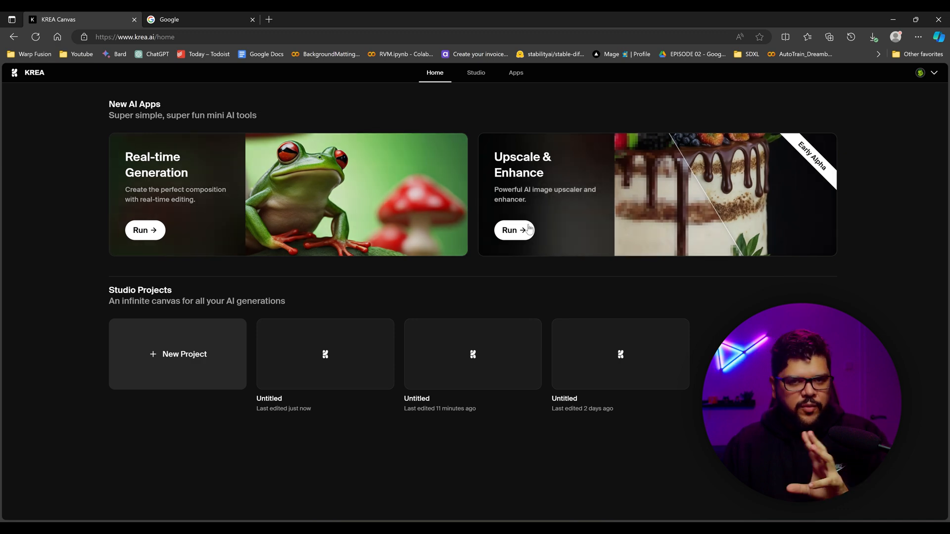
pyautogui.moveTo(215, 189)
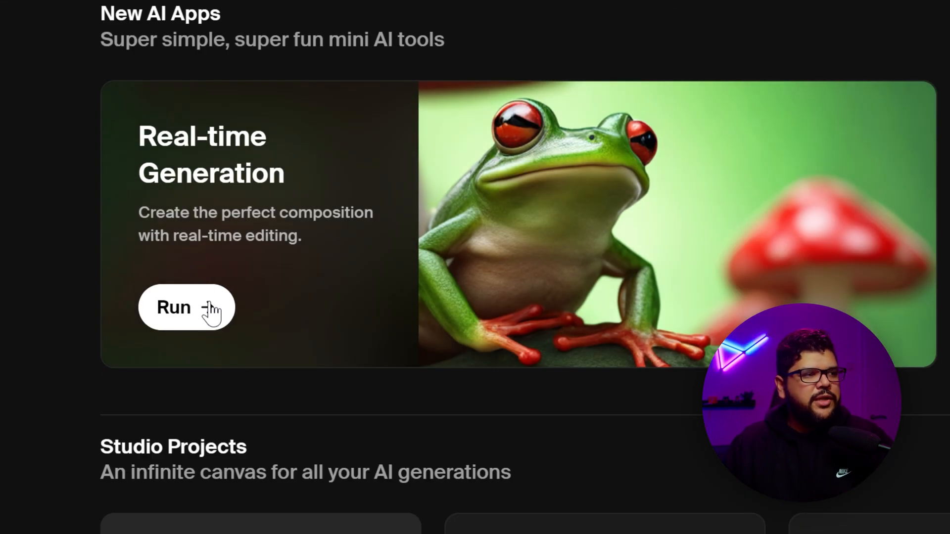
# Launch the Real-time Generation app from the KREA home page.
pyautogui.click(175, 307)
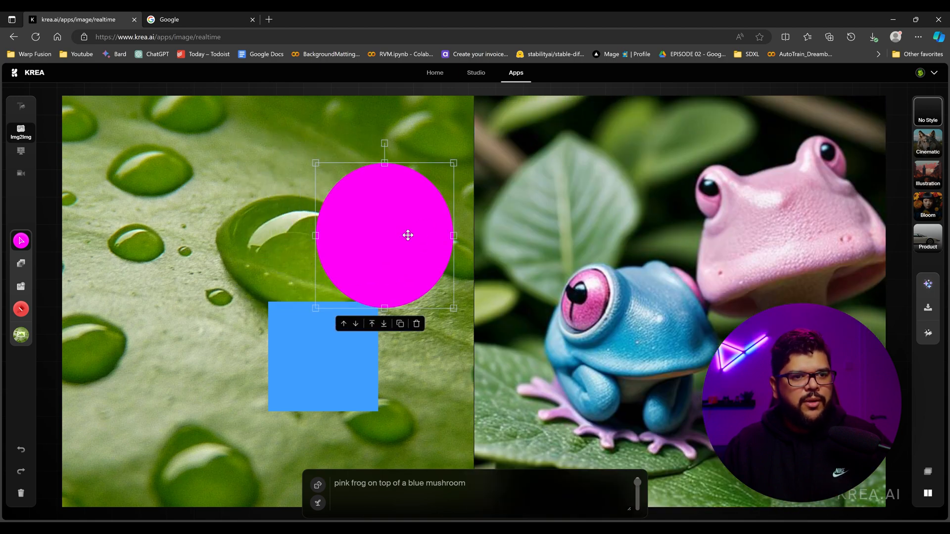
# Move the pink circle left, use a rocky seascape texture background, and prompt 'ocean'.
pyautogui.moveTo(408, 235); pyautogui.dragTo(272, 248)
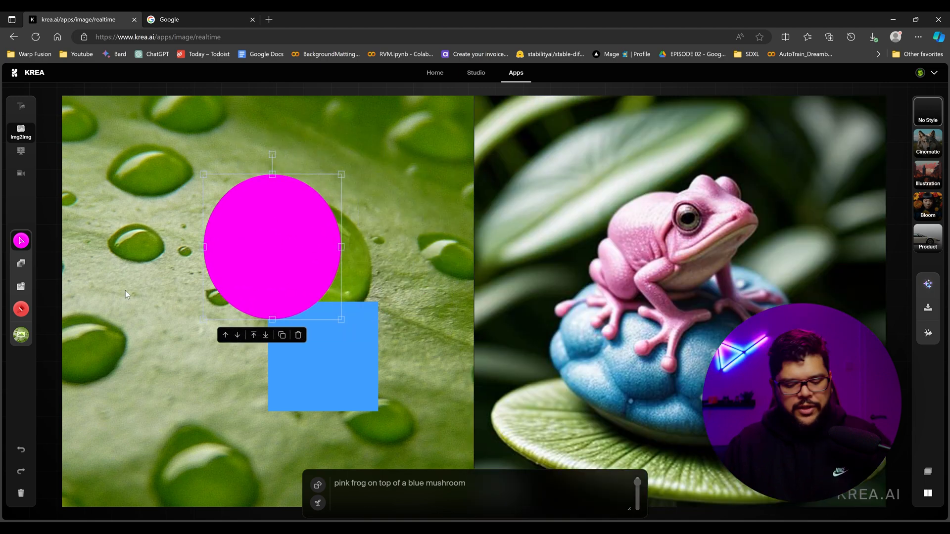
pyautogui.click(297, 334)
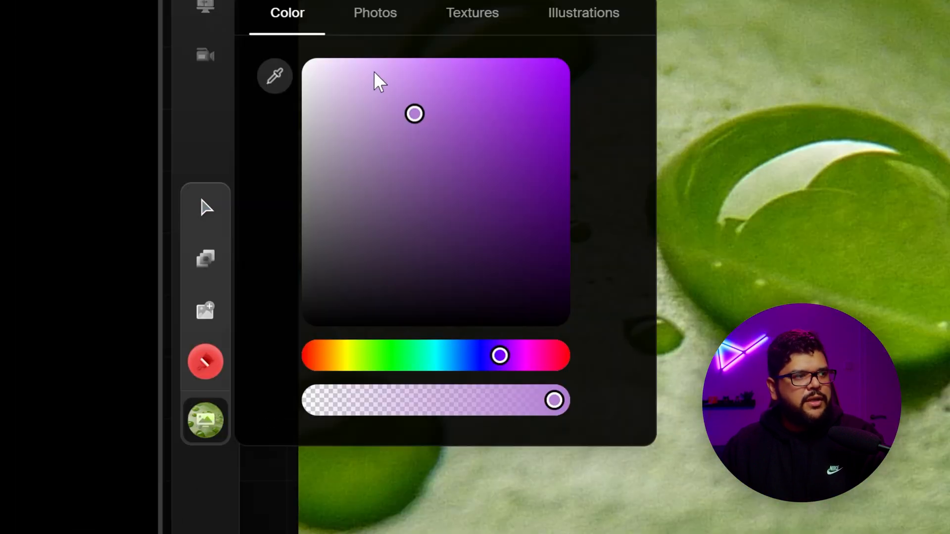
pyautogui.click(472, 12)
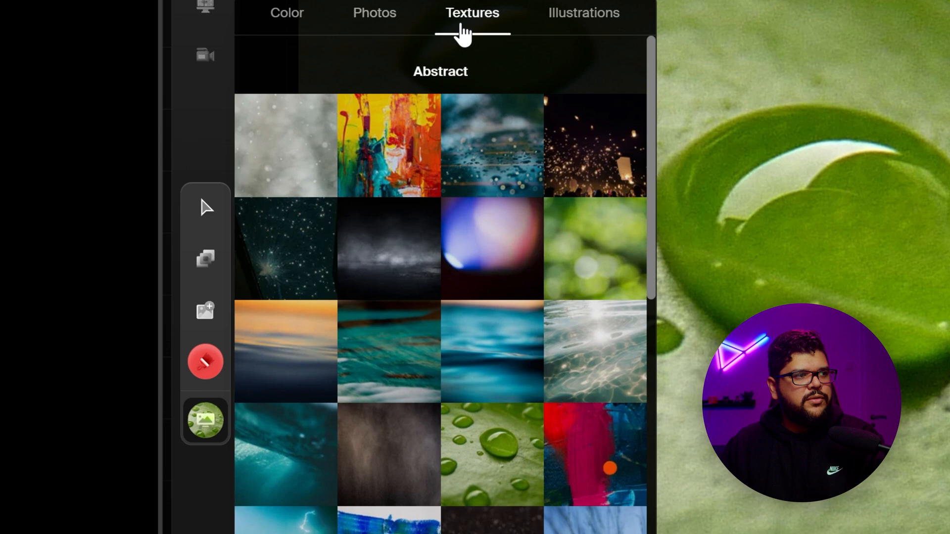
pyautogui.click(374, 12)
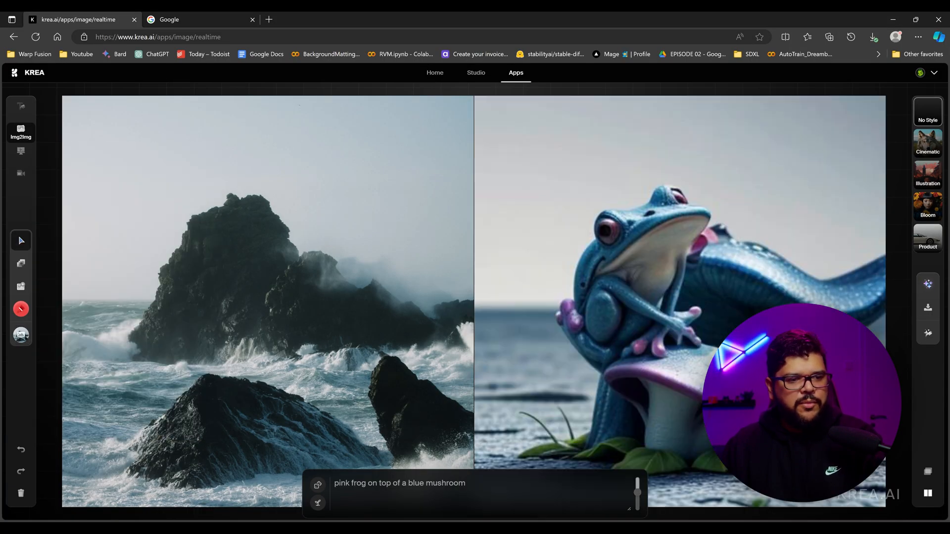
pyautogui.write('ocea')
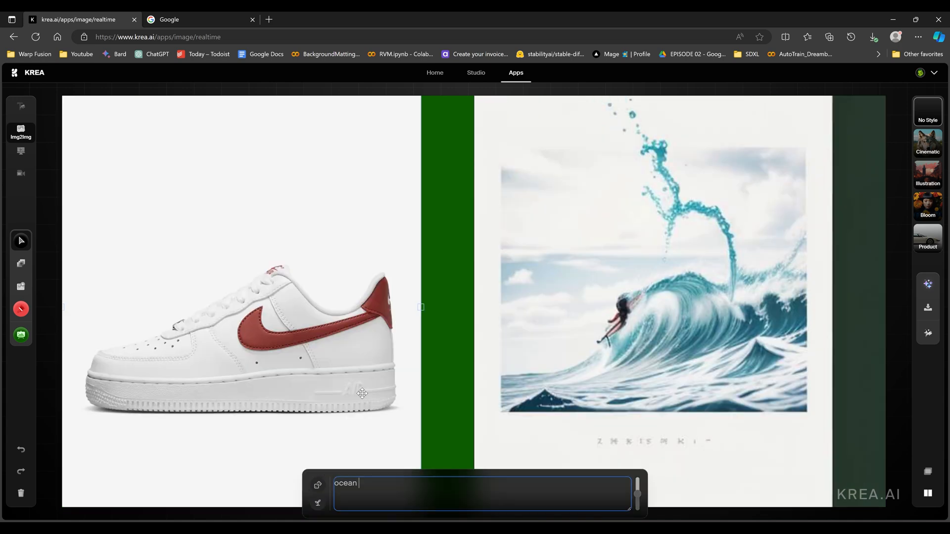
# Rewrite the prompt as 'nike shoe' to generate a matching white sneaker.
pyautogui.write('nice')
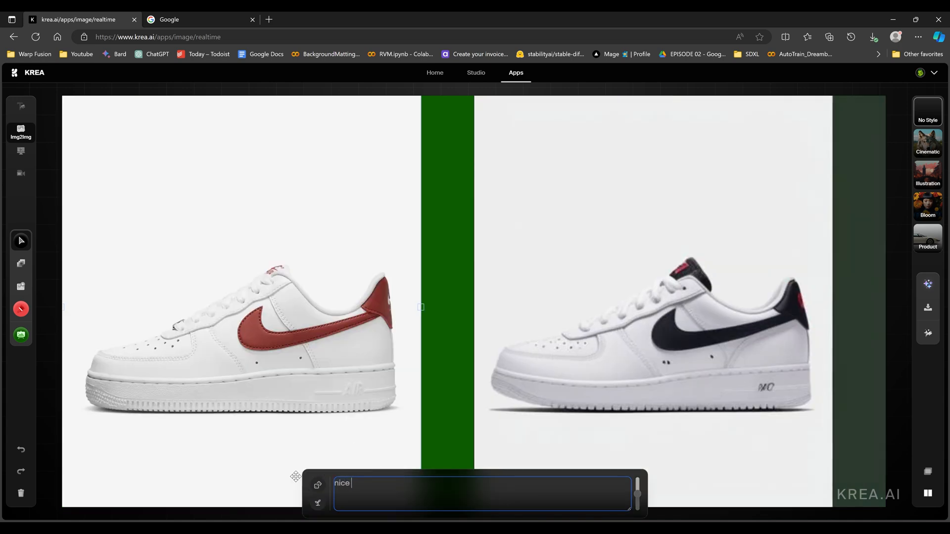
pyautogui.write('nike shoe')
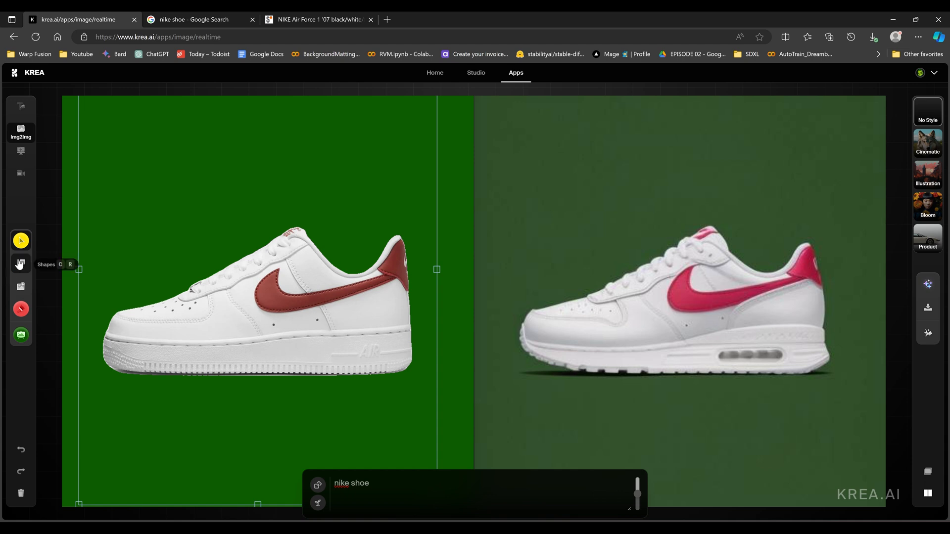
# Paint yellow over the swoosh and set AI strength to about 0.84.
pyautogui.click(20, 308)
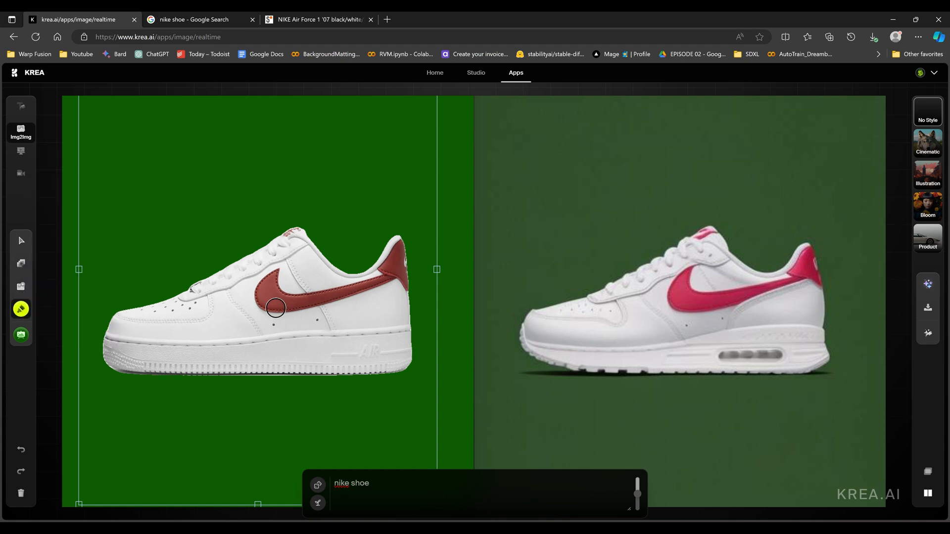
pyautogui.moveTo(276, 307); pyautogui.dragTo(309, 297)
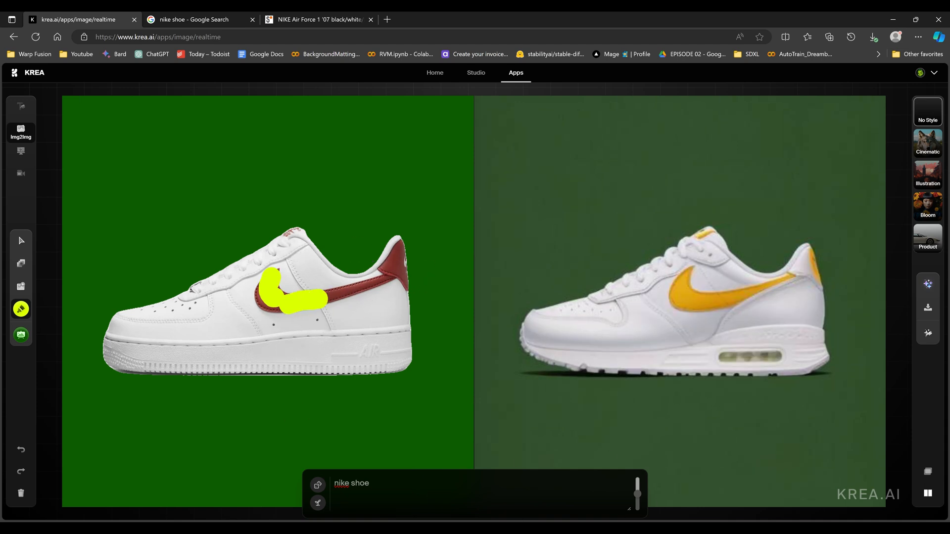
pyautogui.moveTo(636, 482); pyautogui.dragTo(636, 493)
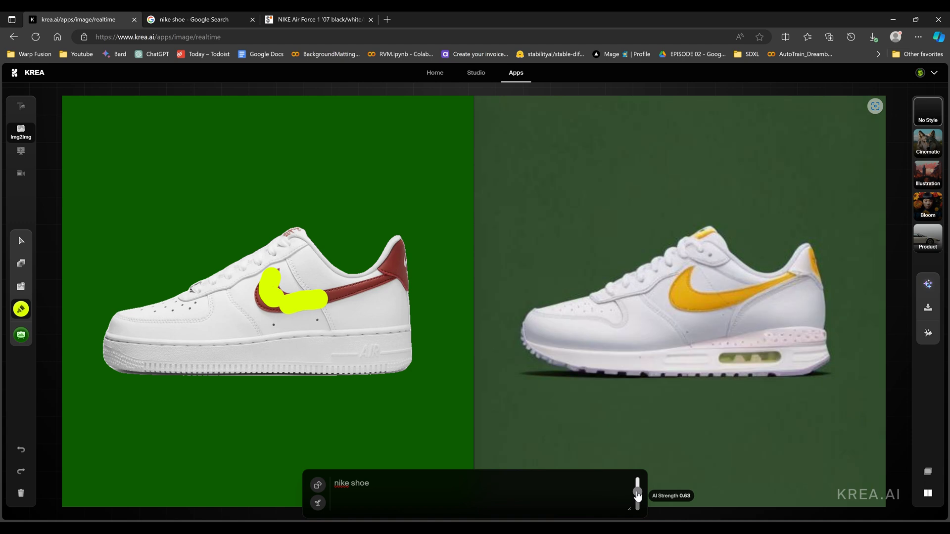
pyautogui.moveTo(637, 492); pyautogui.dragTo(637, 485)
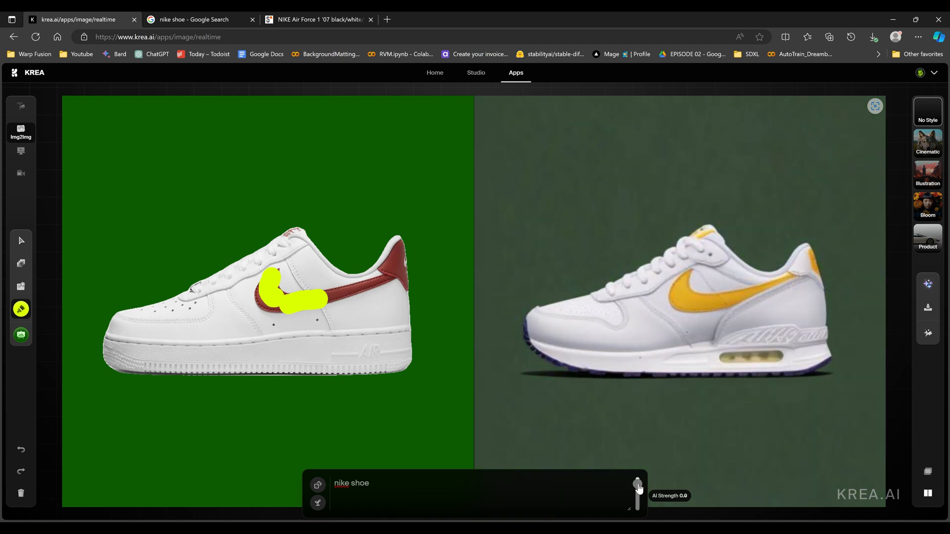
pyautogui.moveTo(637, 482); pyautogui.dragTo(636, 493)
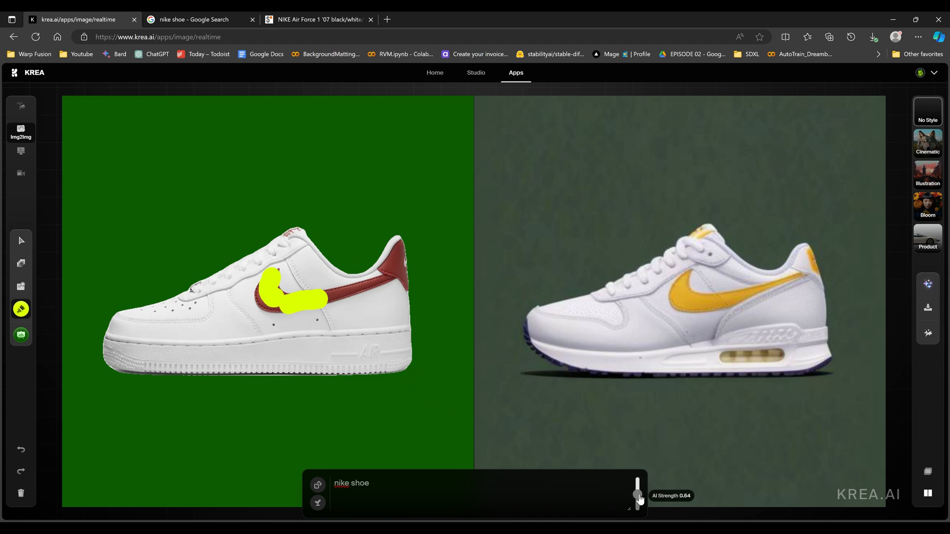
# Extend the yellow paint across the toe, shoe front and along the sole.
pyautogui.moveTo(636, 485); pyautogui.dragTo(636, 505)
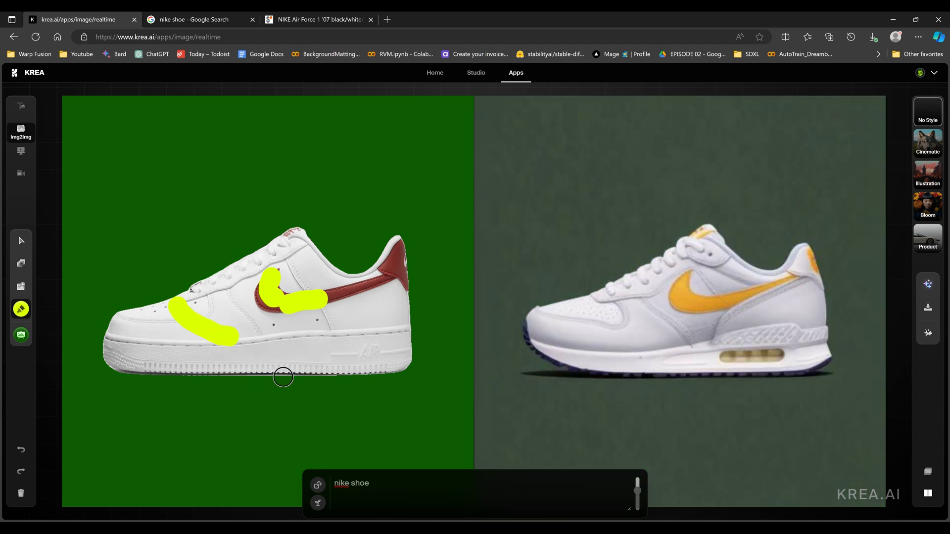
pyautogui.moveTo(636, 481); pyautogui.dragTo(636, 500)
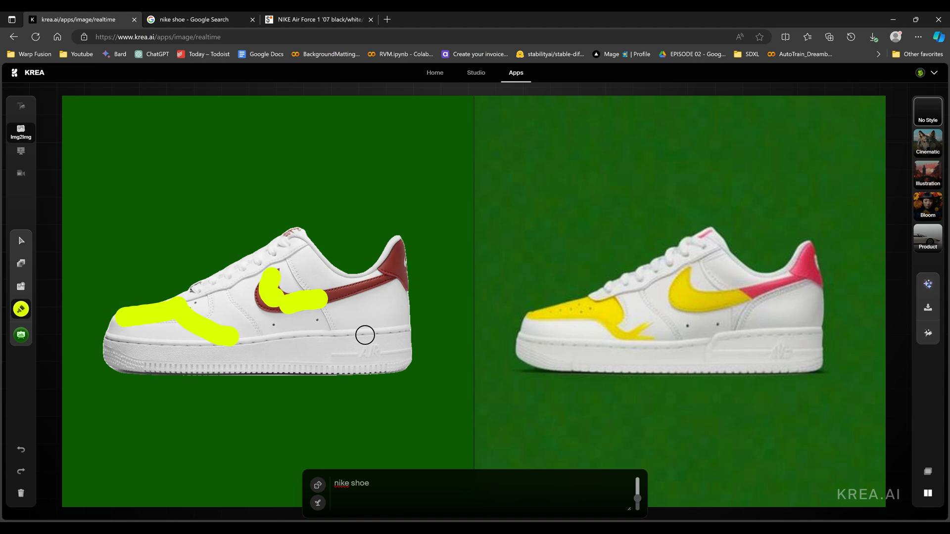
pyautogui.moveTo(358, 341)
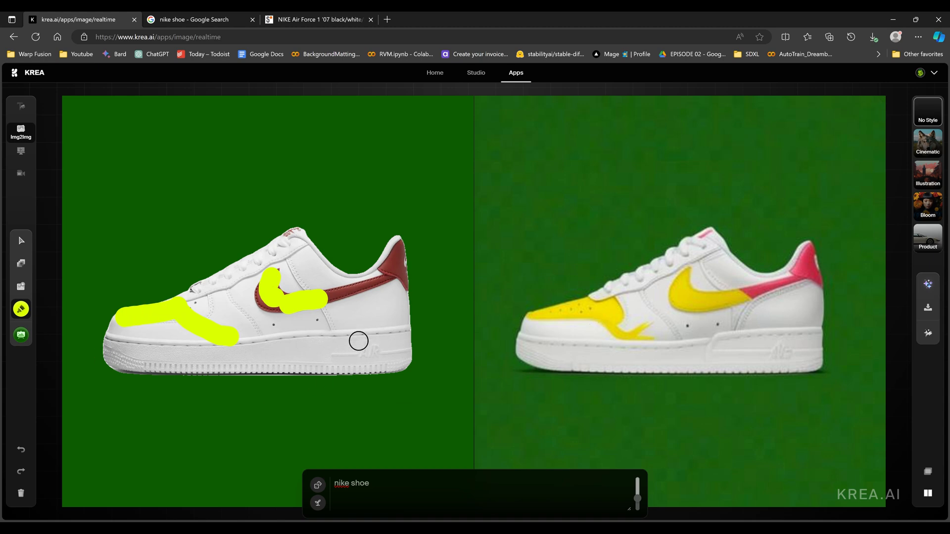
pyautogui.moveTo(357, 341); pyautogui.dragTo(186, 394)
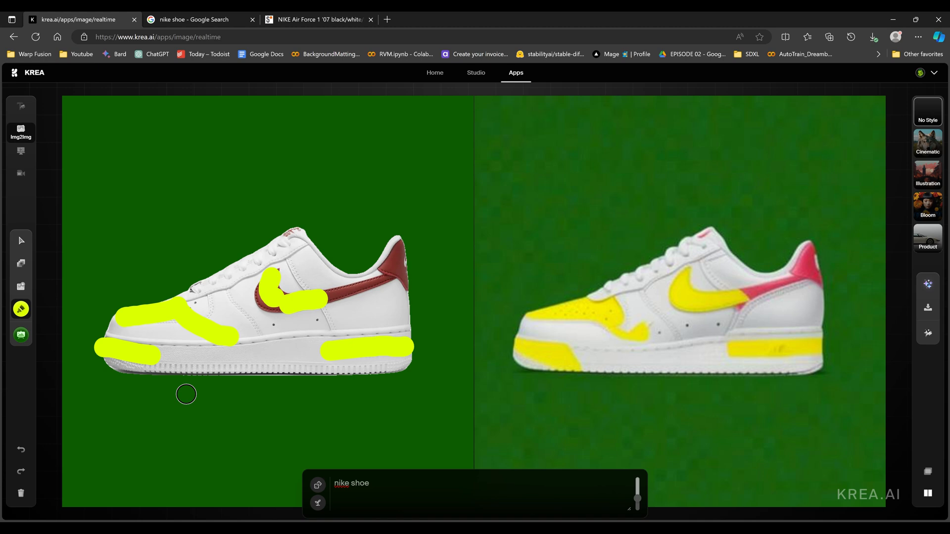
pyautogui.moveTo(388, 312)
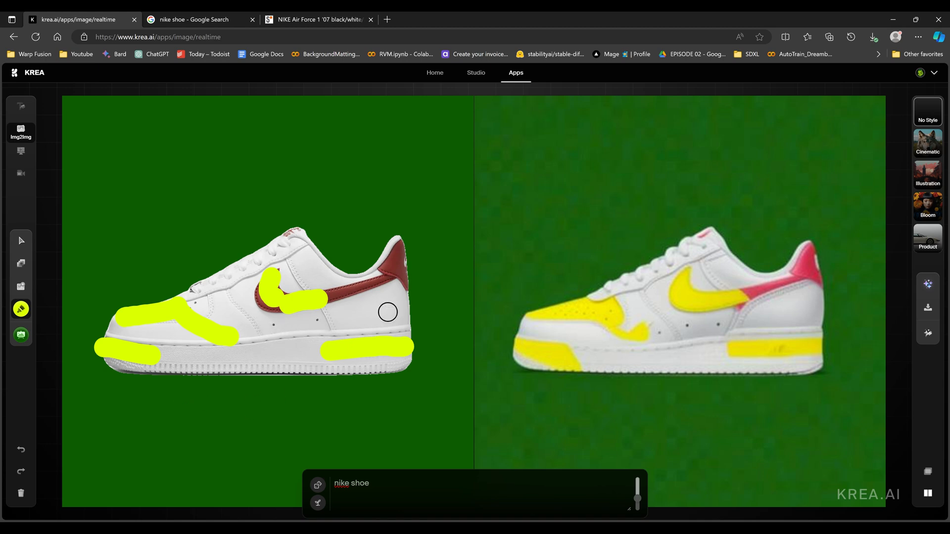
pyautogui.moveTo(276, 394)
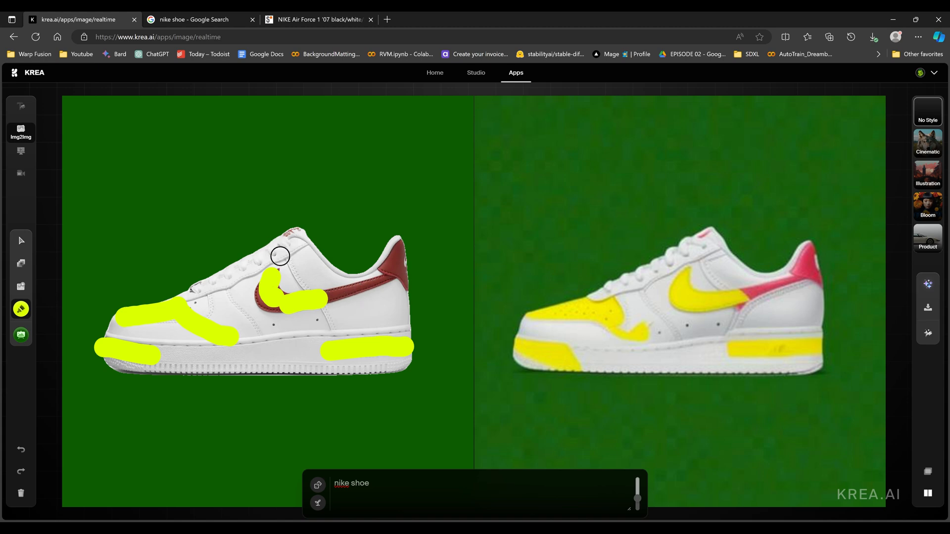
pyautogui.moveTo(144, 211)
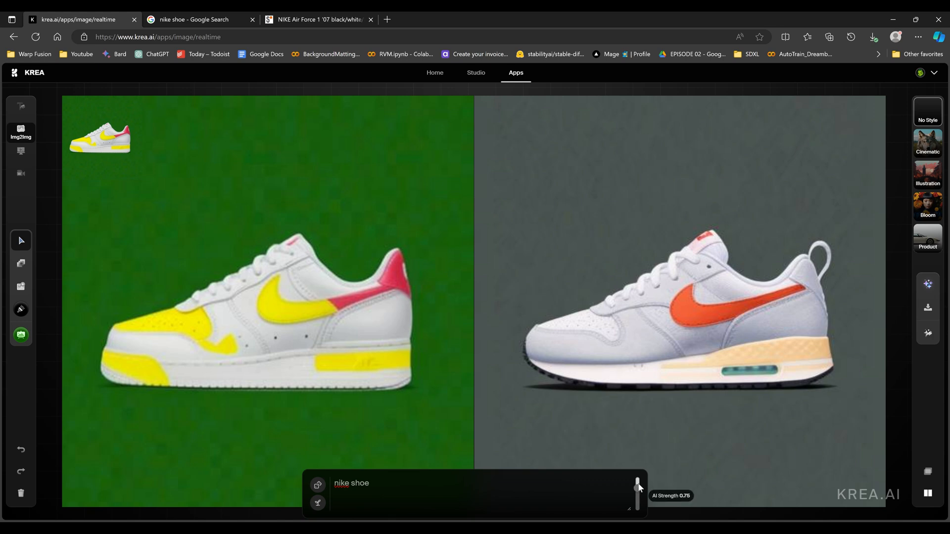
# Adjust AI strength and change the live prompt to 'addidas'.
pyautogui.moveTo(637, 488); pyautogui.dragTo(636, 503)
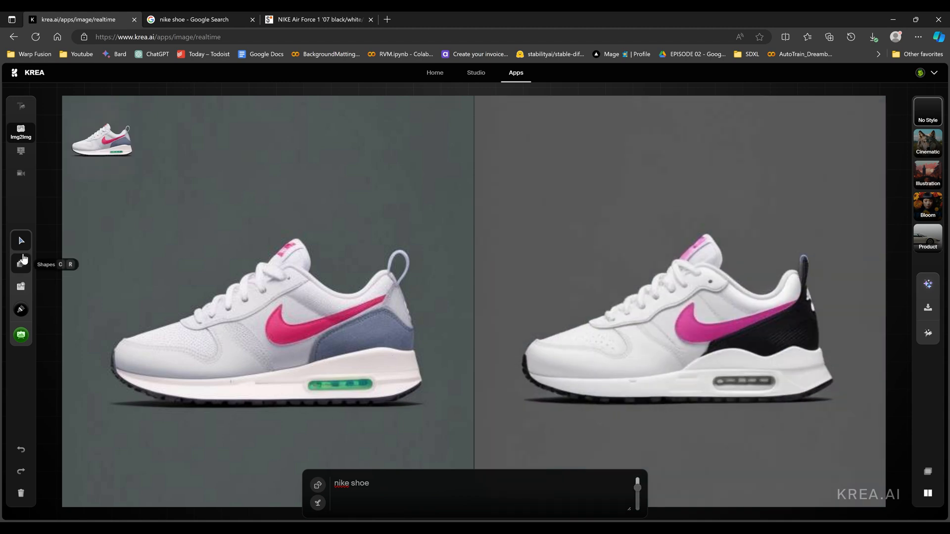
pyautogui.write('addidas')
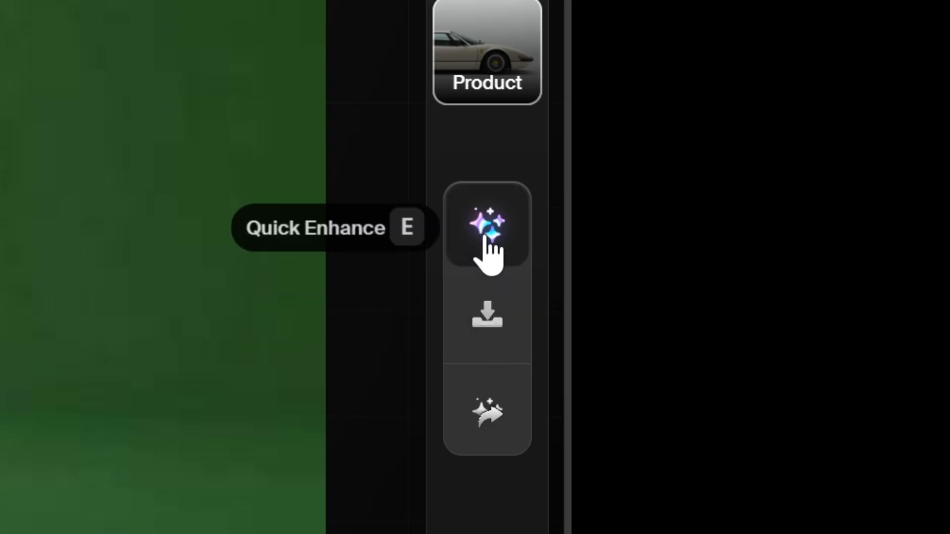
pyautogui.click(486, 227)
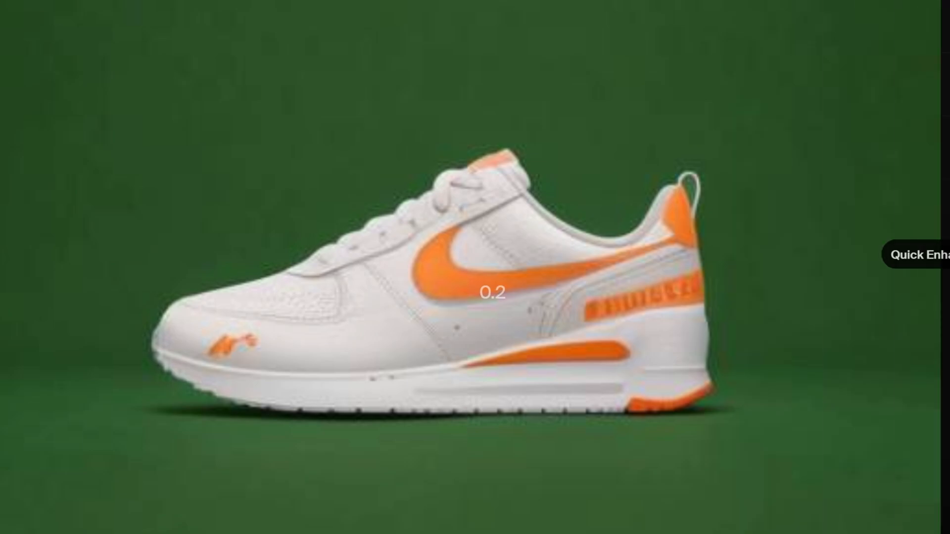
pyautogui.write('addidas')
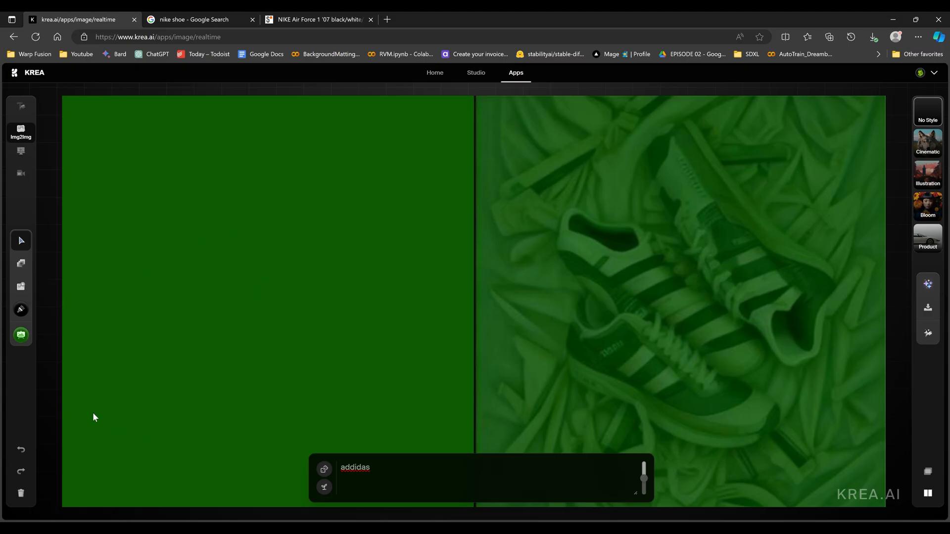
# Paint a white shoe silhouette, tweak AI strength, and switch input to Screen2img capture.
pyautogui.click(20, 310)
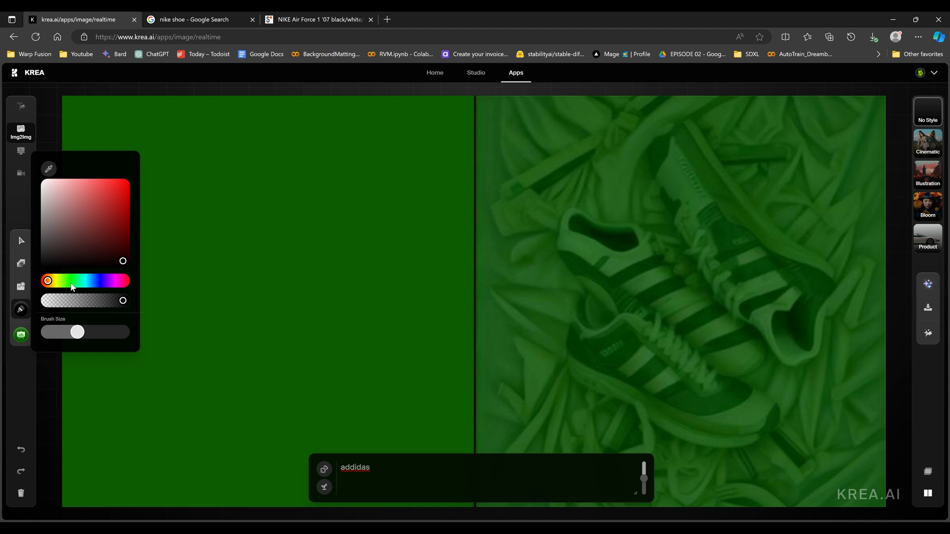
pyautogui.moveTo(121, 273); pyautogui.dragTo(218, 213)
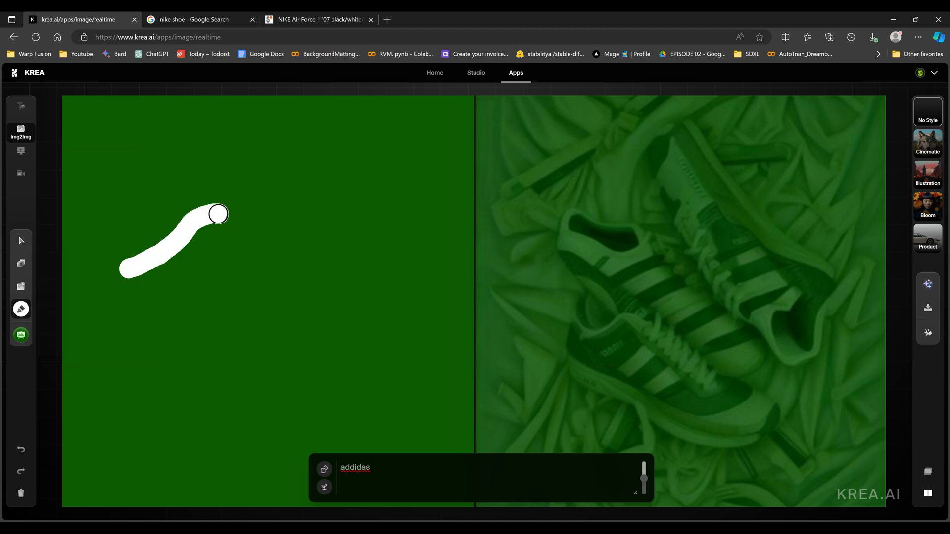
pyautogui.moveTo(218, 213); pyautogui.dragTo(141, 272)
pyautogui.write(' shoe')
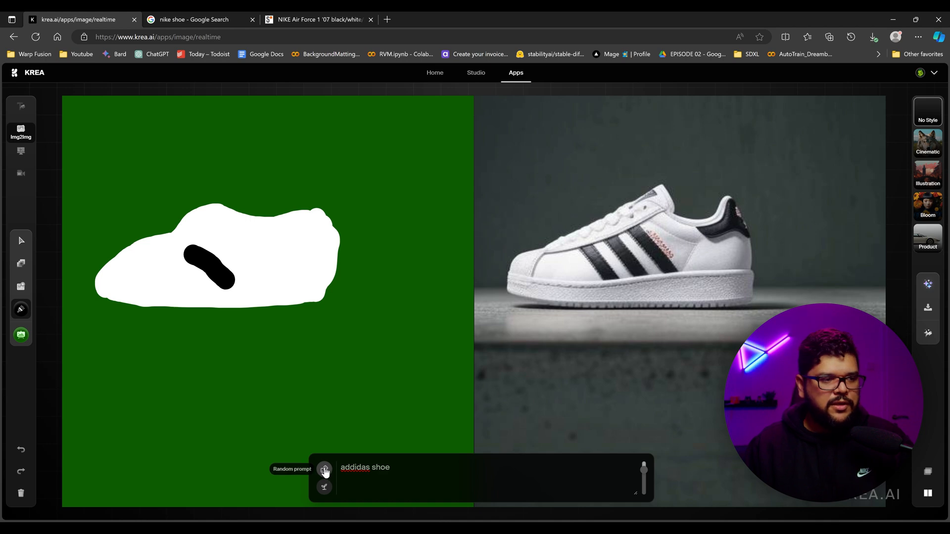
pyautogui.moveTo(643, 469); pyautogui.dragTo(643, 475)
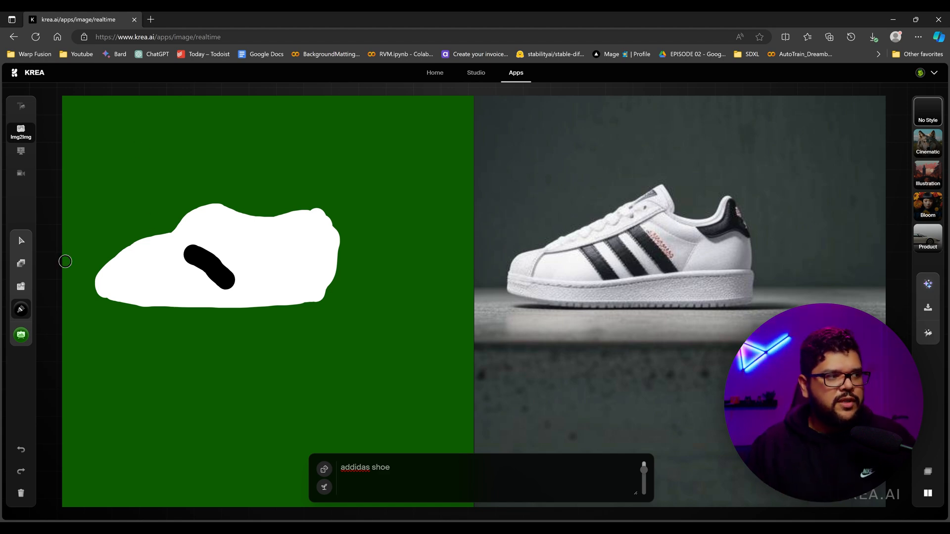
pyautogui.click(20, 310)
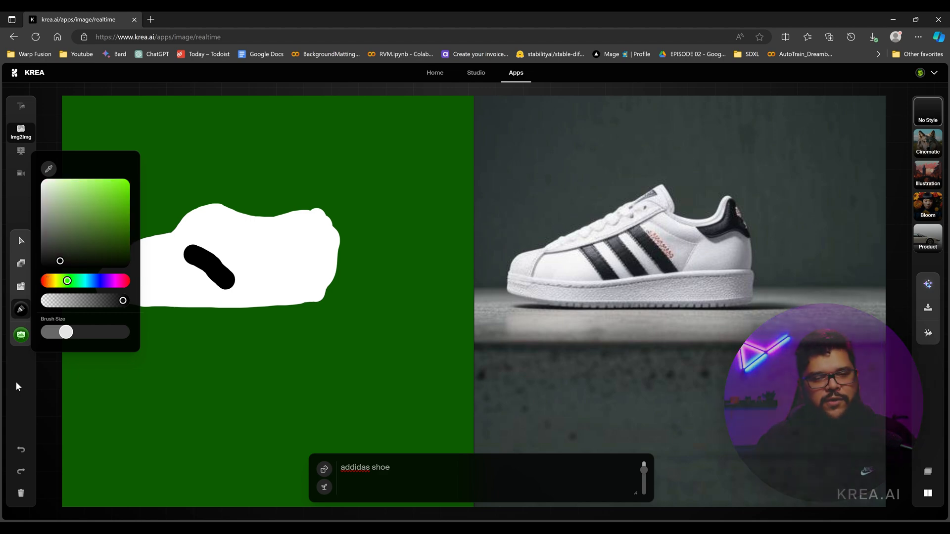
pyautogui.click(20, 151)
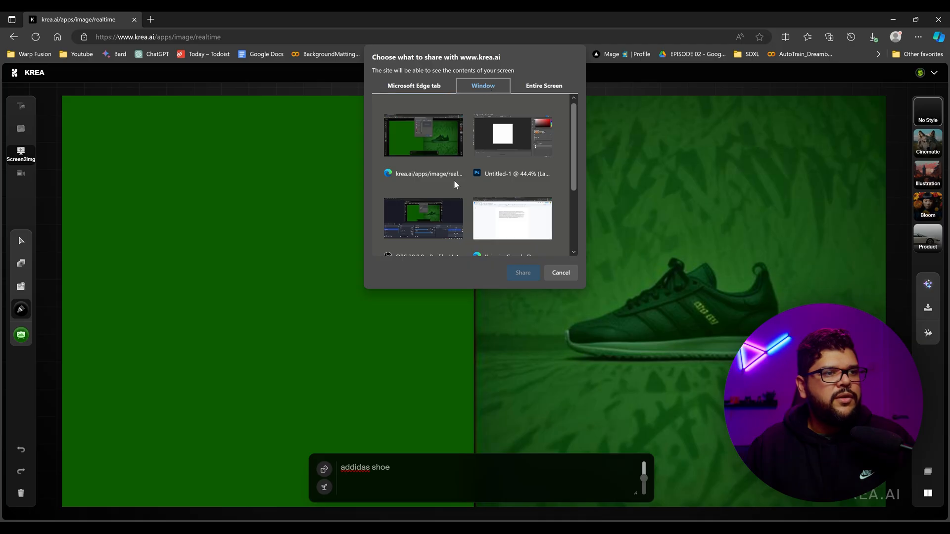
# Share the drawing-app window as live input, sketch a sneaker, and start a 'ninja' prompt.
pyautogui.click(522, 273)
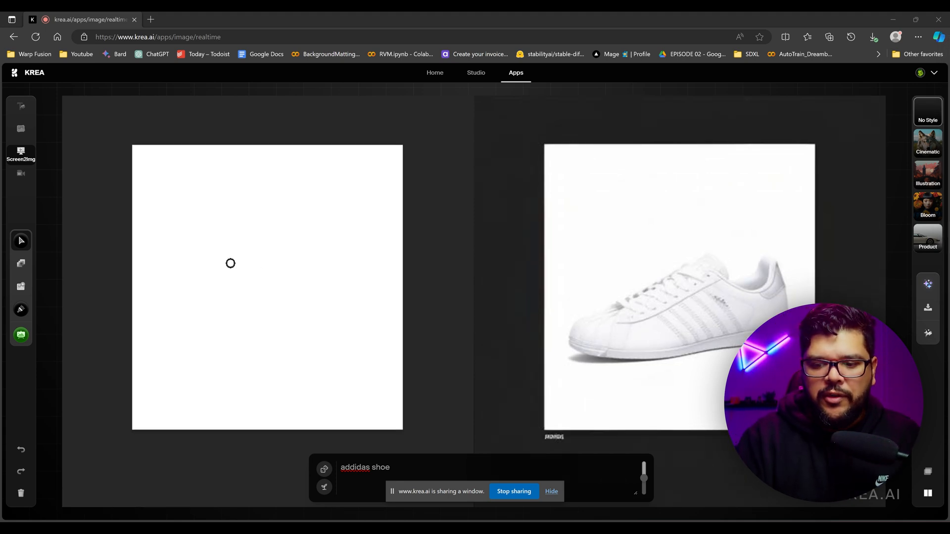
pyautogui.moveTo(224, 261); pyautogui.dragTo(302, 321)
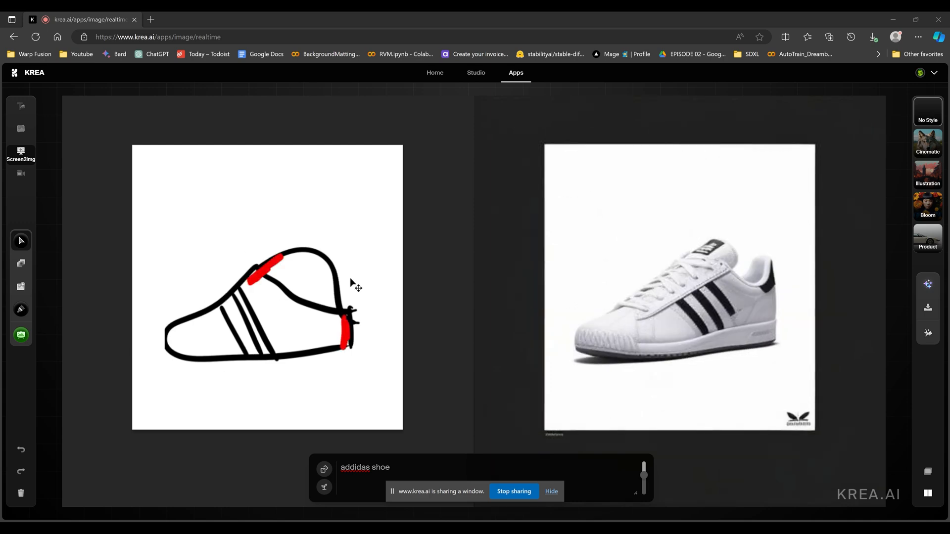
pyautogui.write('ninja turtle')
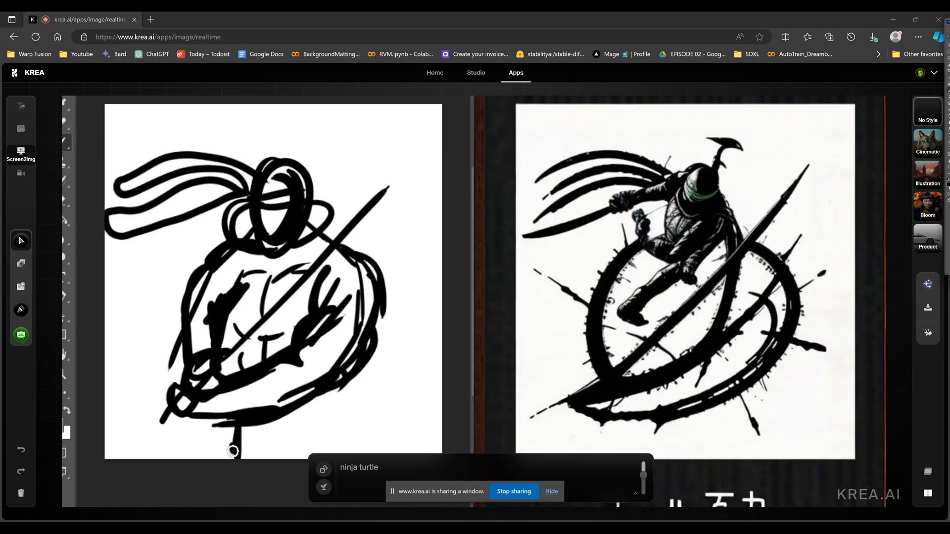
# Add ', leanardo holding sword' to the prompt and send the turtle to Enhance & Upscale.
pyautogui.write(', leanardo holding sword')
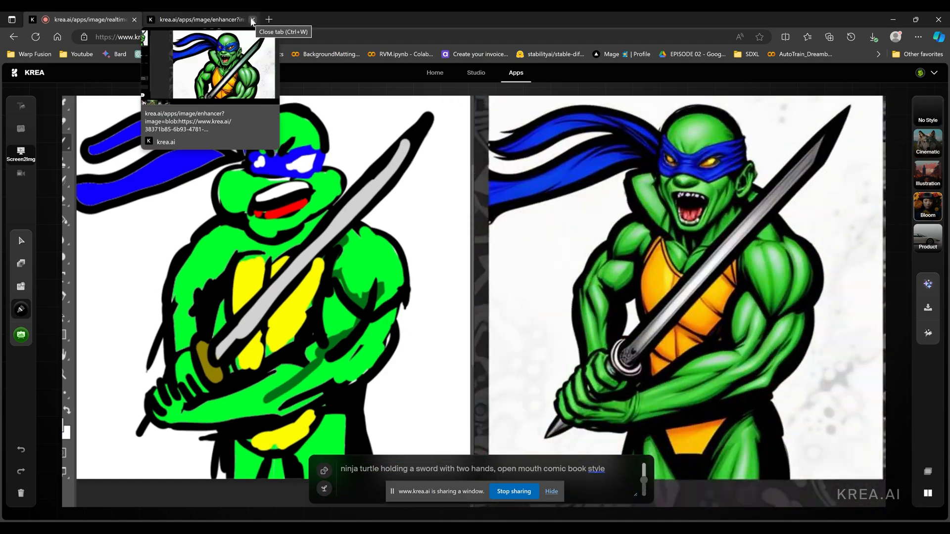
pyautogui.click(252, 19)
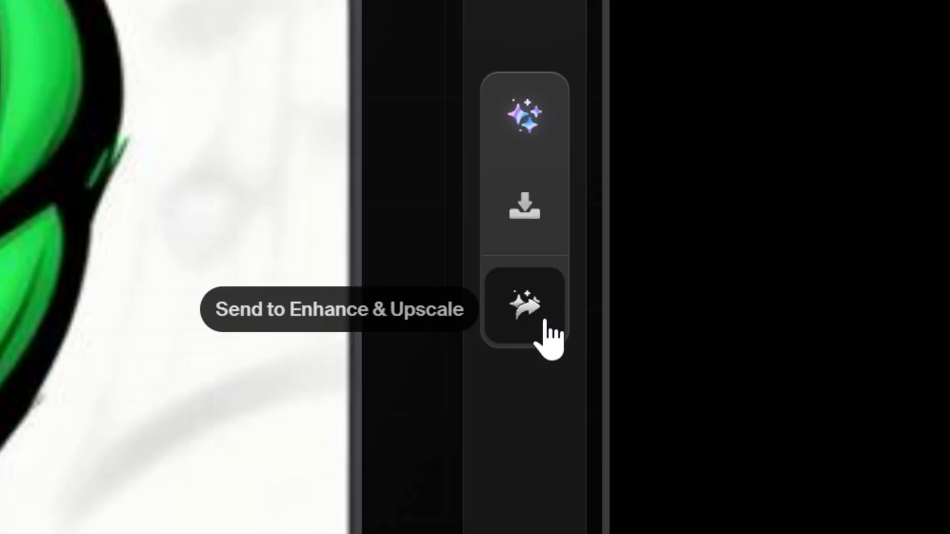
pyautogui.click(524, 306)
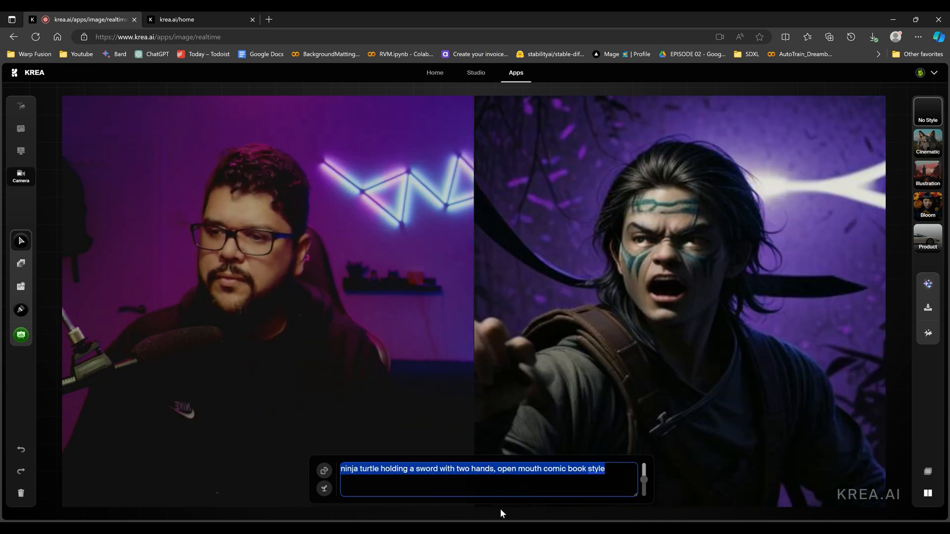
# Prompt 'scorpion mortal kombat', vary AI strength between about 0.46 and 0.73, then prompt 'wolverine'.
pyautogui.write('scorpion mortal kombat')
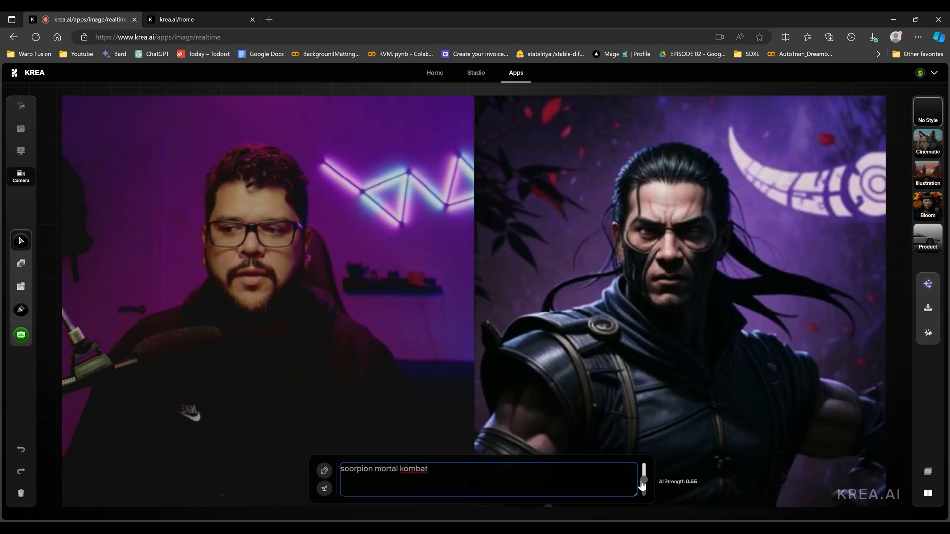
pyautogui.moveTo(643, 483); pyautogui.dragTo(643, 469)
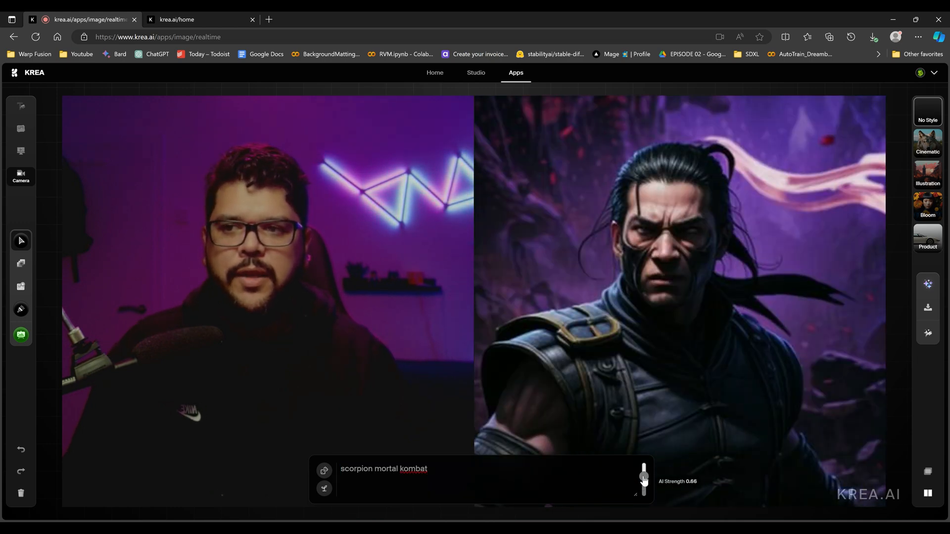
pyautogui.moveTo(643, 479); pyautogui.dragTo(643, 469)
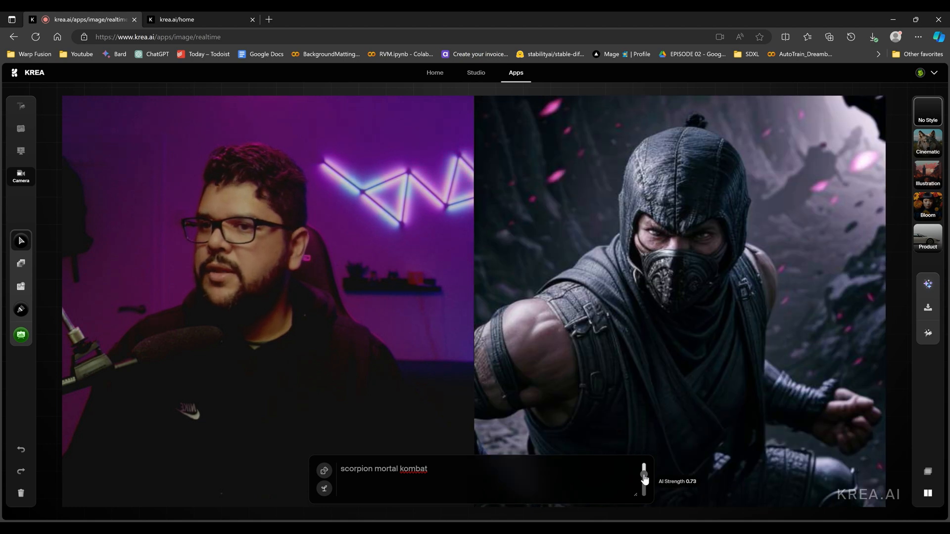
pyautogui.moveTo(643, 469); pyautogui.dragTo(643, 488)
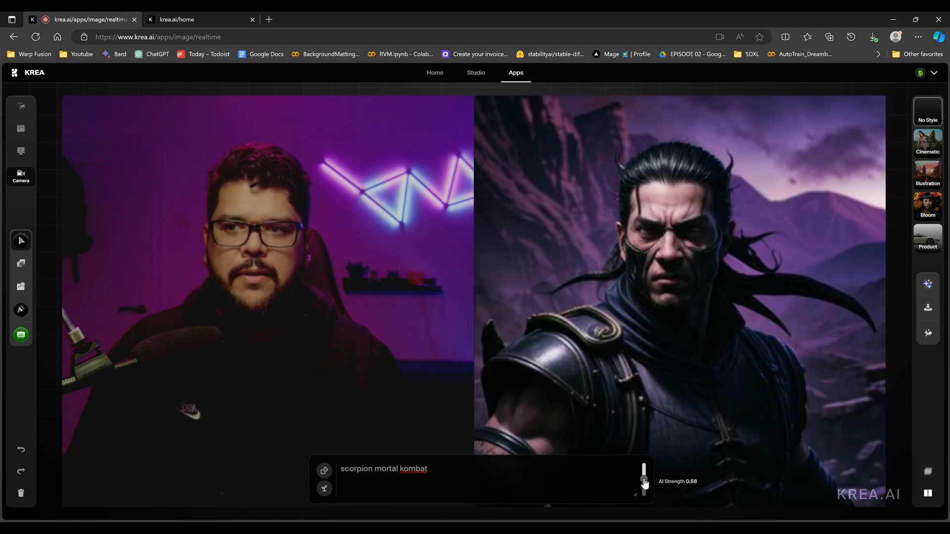
pyautogui.moveTo(644, 470); pyautogui.dragTo(644, 484)
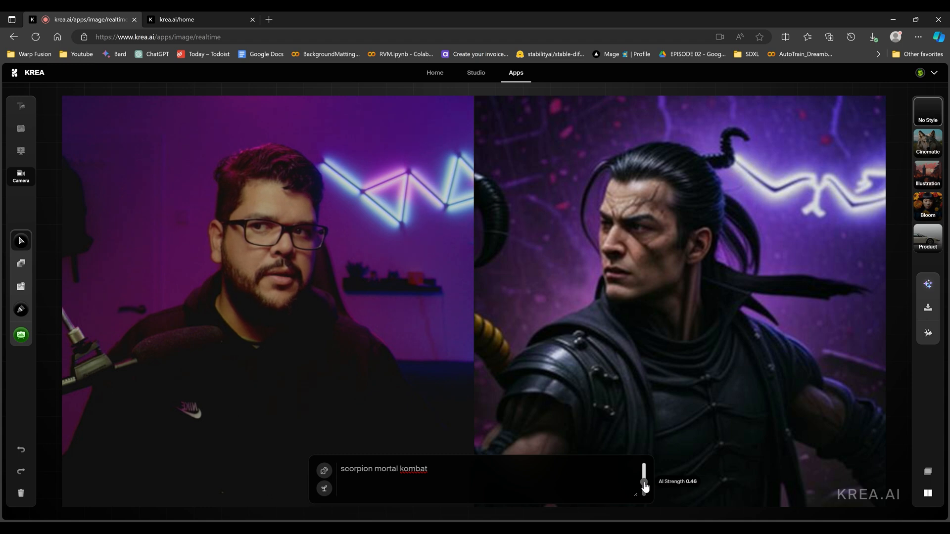
pyautogui.moveTo(644, 482); pyautogui.dragTo(644, 491)
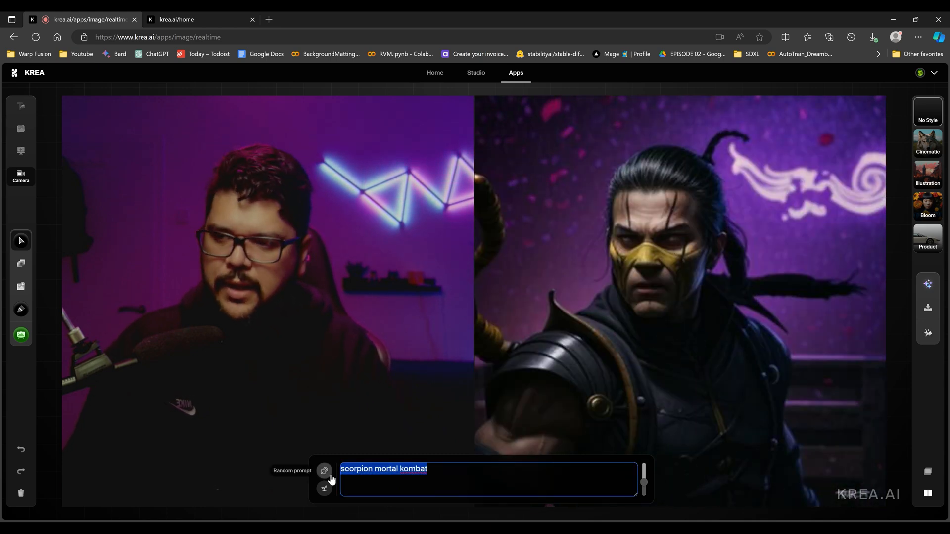
pyautogui.write('wolverine')
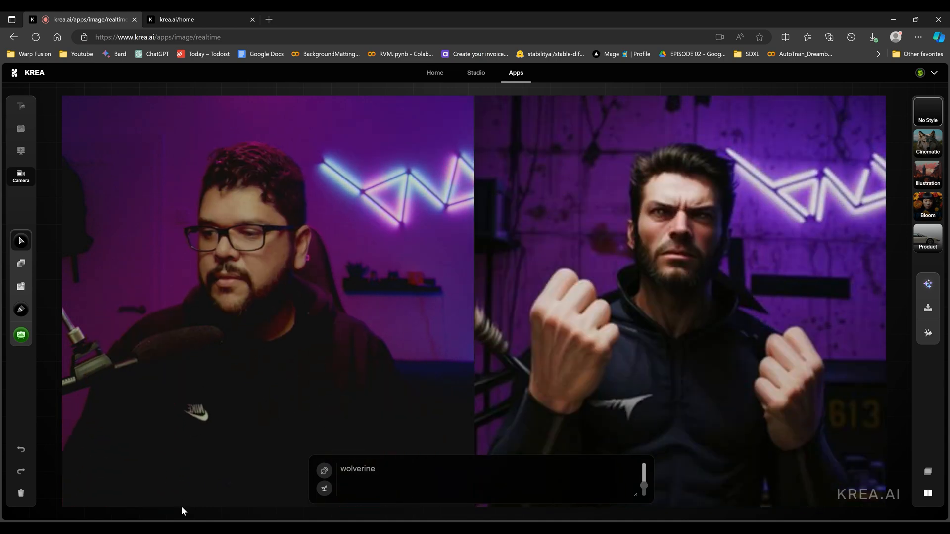
# Reshuffle the seed, prompt 'brad pitt', and tune AI Strength to about 0.73.
pyautogui.click(324, 488)
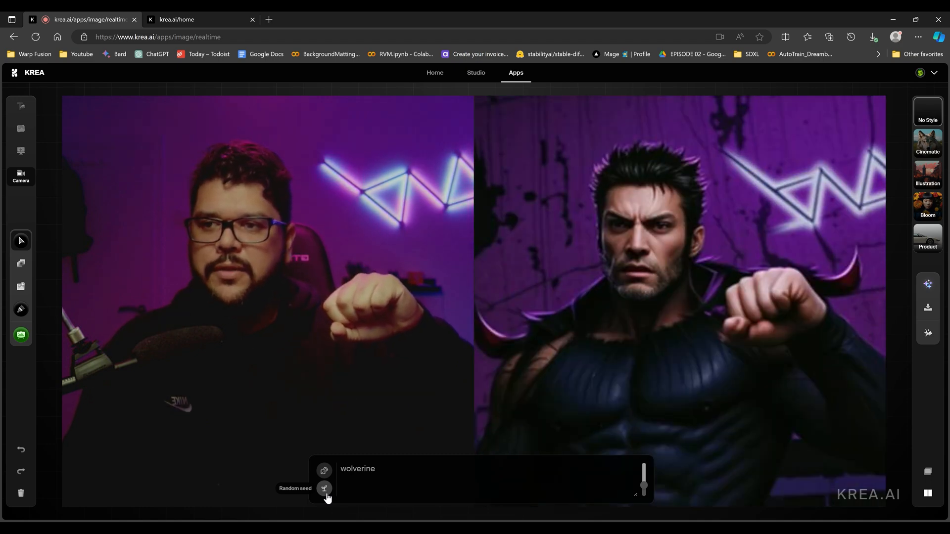
pyautogui.write('brad pitt')
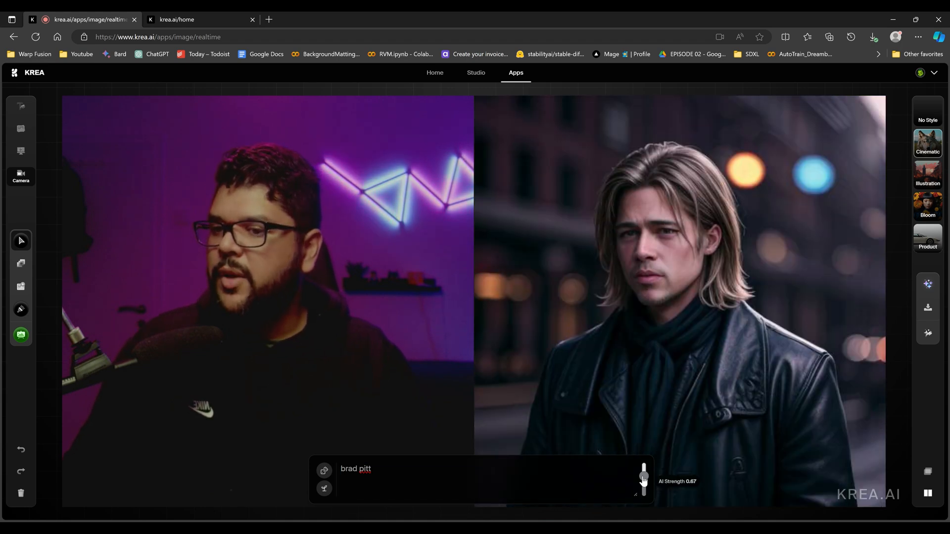
pyautogui.moveTo(643, 488); pyautogui.dragTo(643, 471)
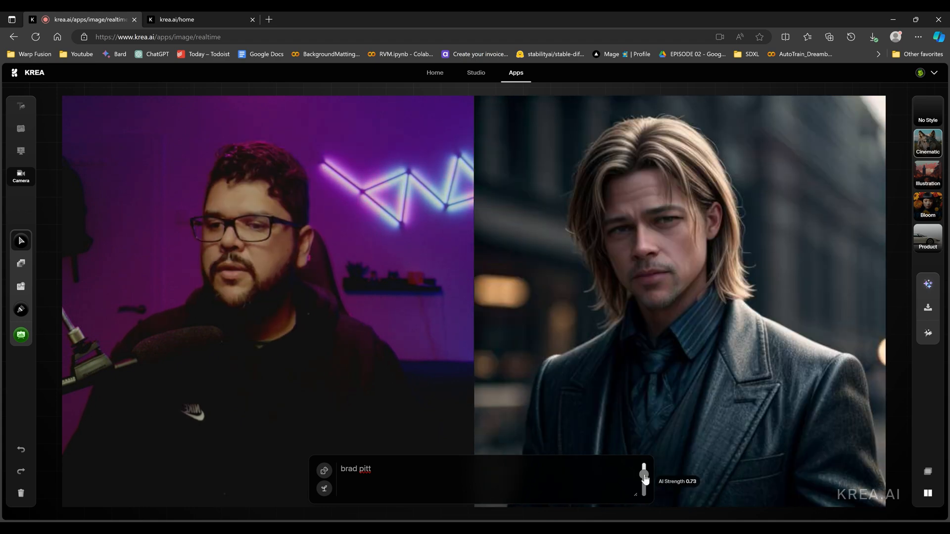
pyautogui.moveTo(643, 472); pyautogui.dragTo(643, 485)
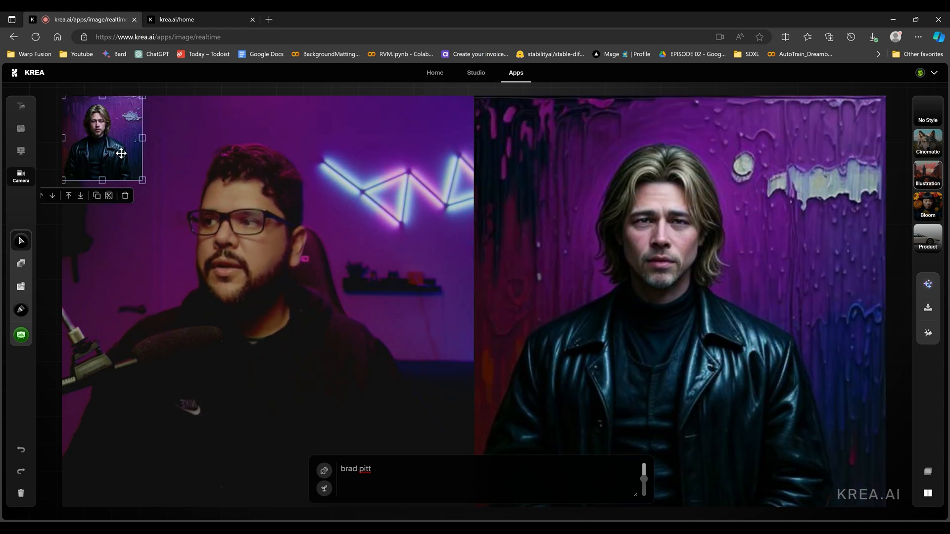
# Place the portrait on the canvas, adjust the cyan party-hat shape, then return home.
pyautogui.click(21, 263)
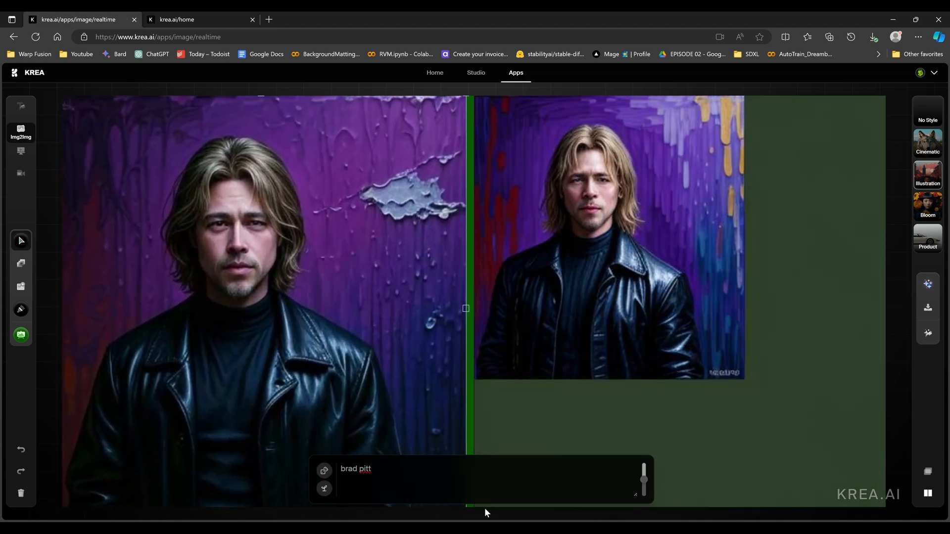
pyautogui.click(21, 264)
pyautogui.write(' at a birthday party')
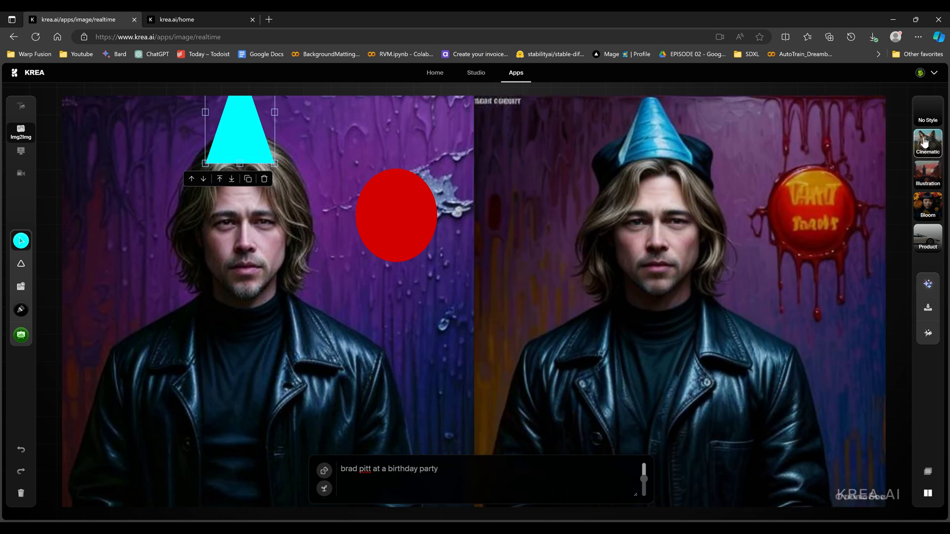
pyautogui.moveTo(644, 469); pyautogui.dragTo(644, 487)
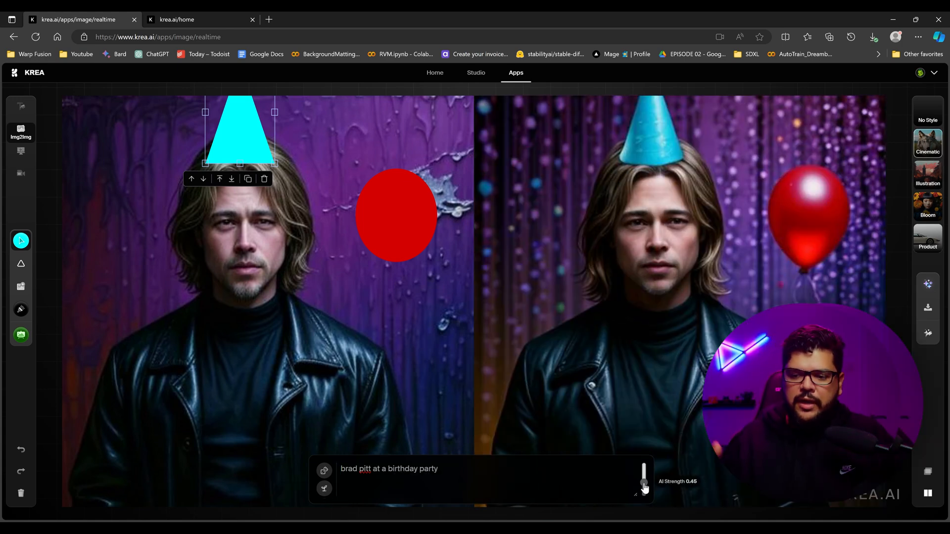
pyautogui.click(435, 72)
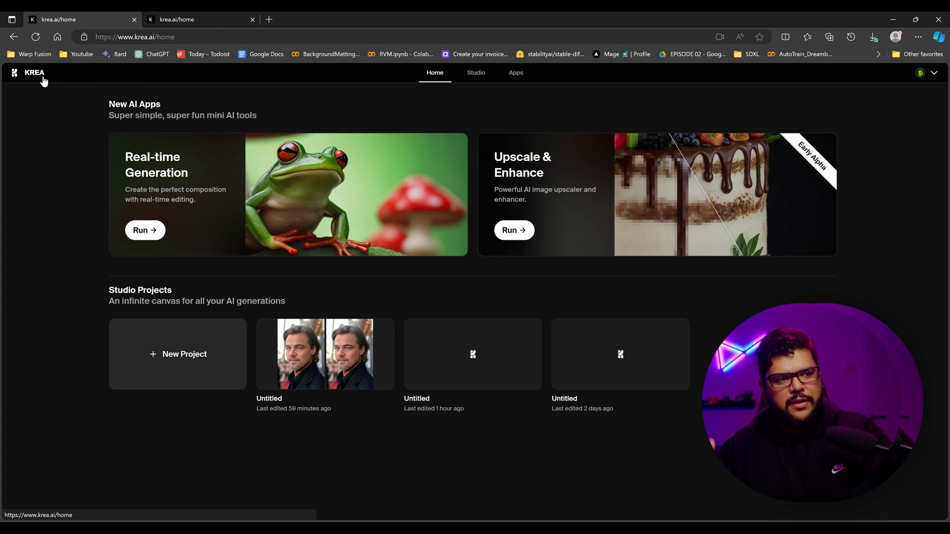
pyautogui.moveTo(275, 185)
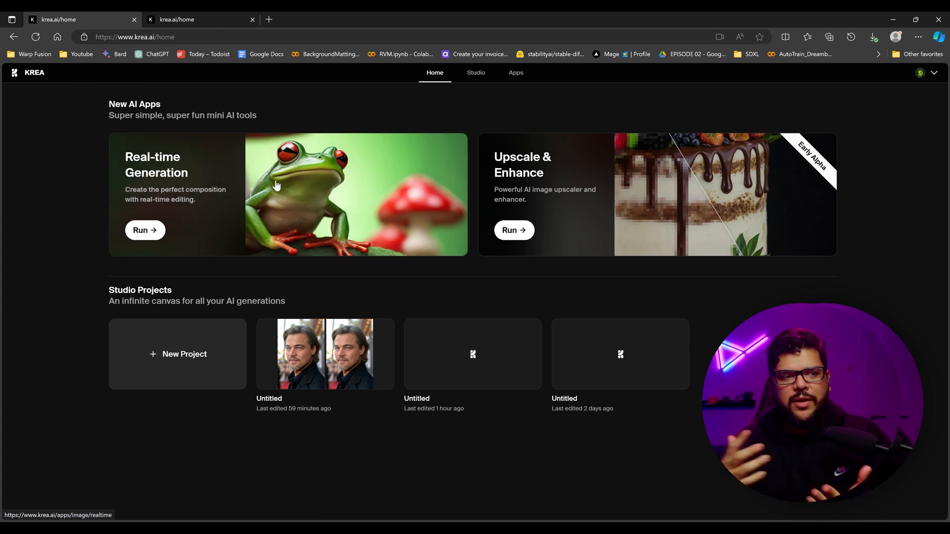
# Upload the Metal Gear screenshot with prompt 'solid snake from metal gear' and enhance it.
pyautogui.click(512, 230)
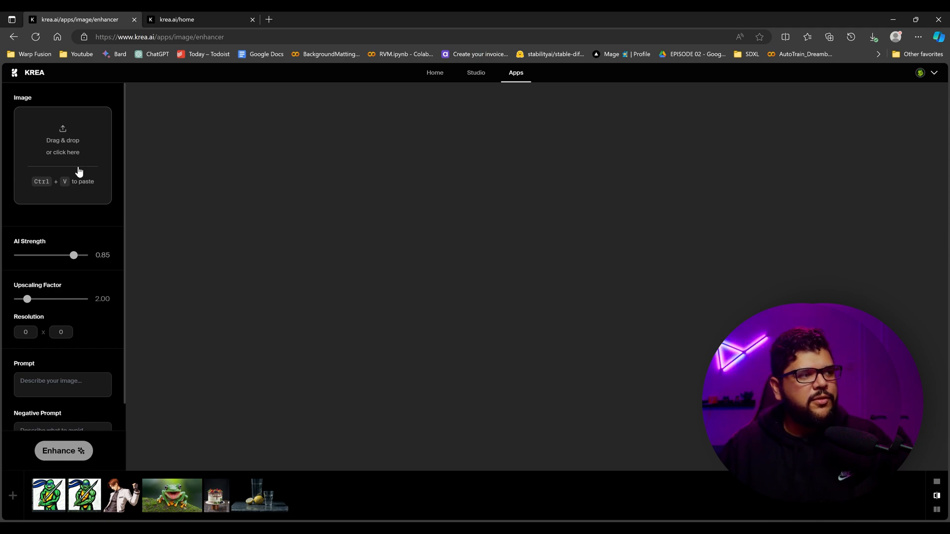
pyautogui.click(62, 151)
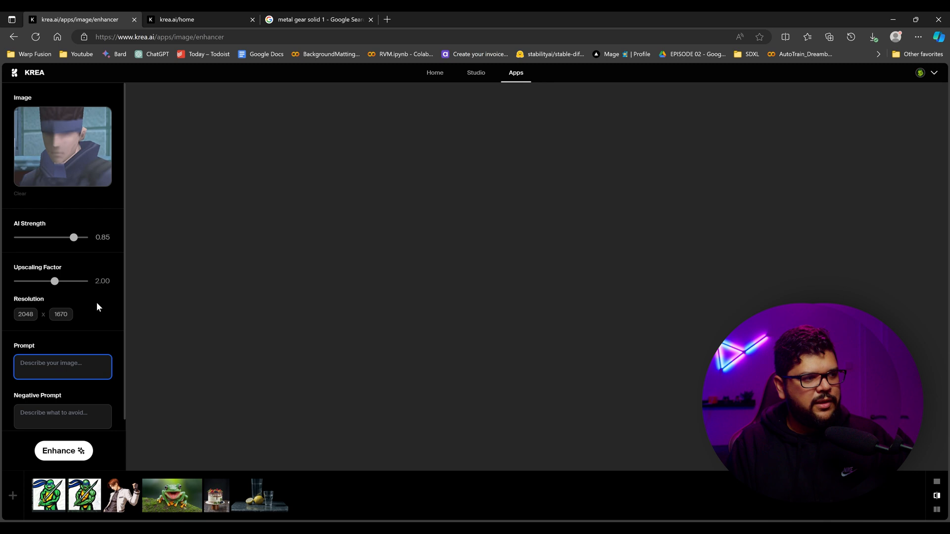
pyautogui.write('solid snake from metal')
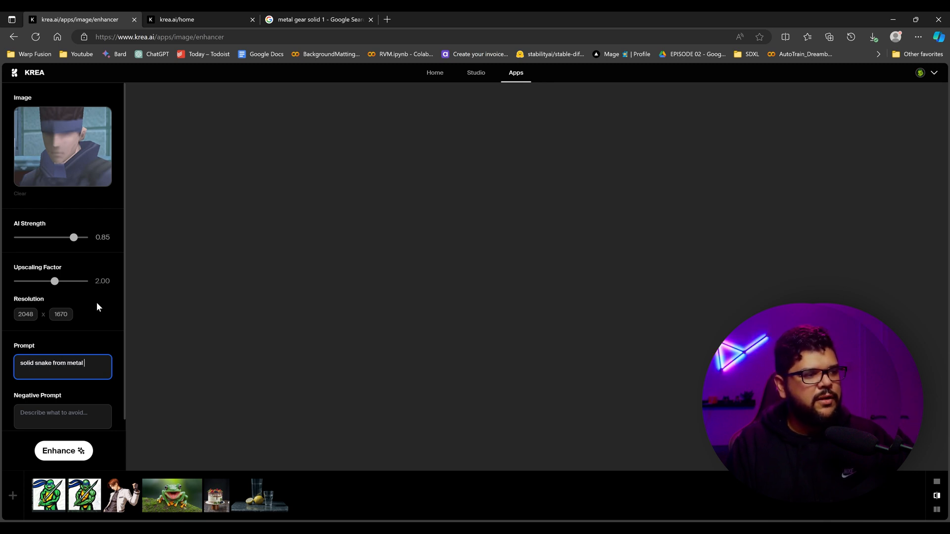
pyautogui.write('gear')
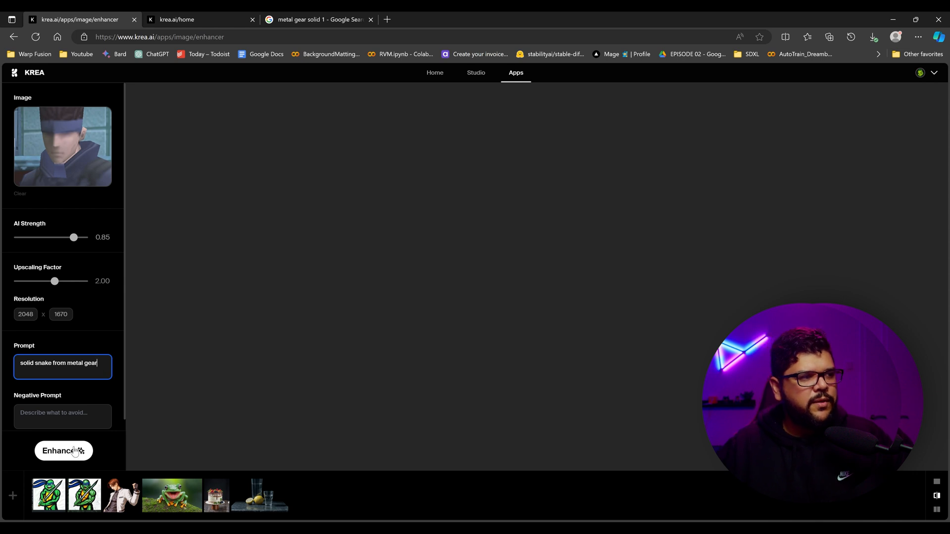
pyautogui.click(63, 451)
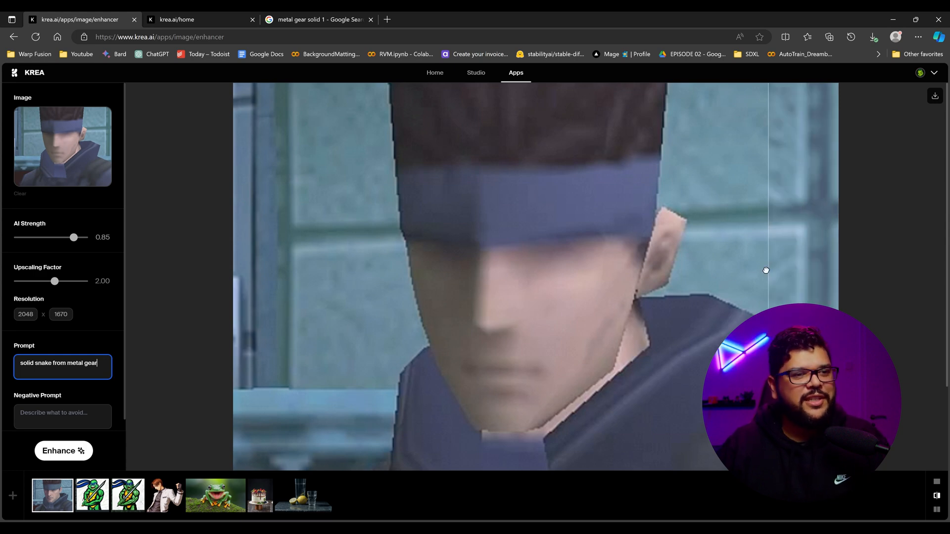
# Slide the comparison divider across Snake's face to compare original and realistic halves.
pyautogui.moveTo(766, 270); pyautogui.dragTo(615, 305)
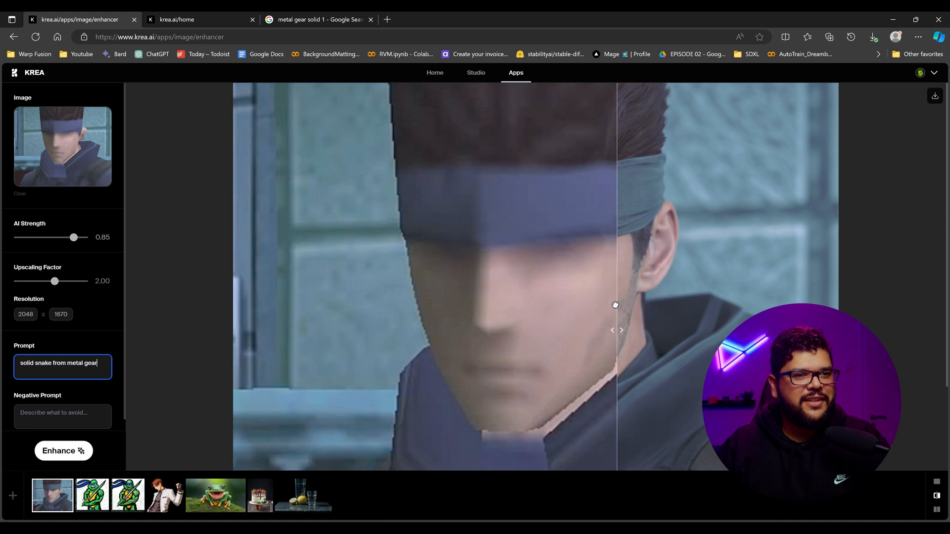
pyautogui.moveTo(615, 305); pyautogui.dragTo(403, 346)
pyautogui.write(', realistic')
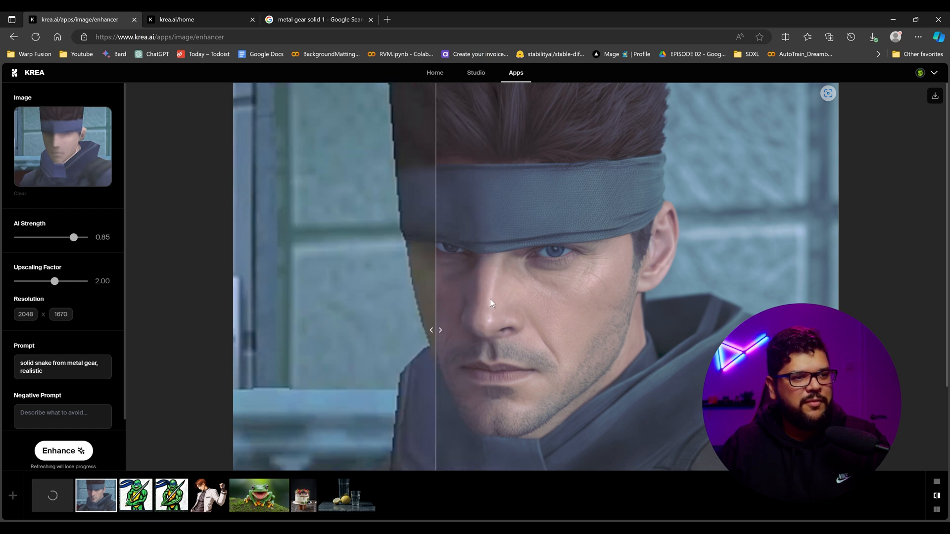
pyautogui.moveTo(435, 330); pyautogui.dragTo(538, 330)
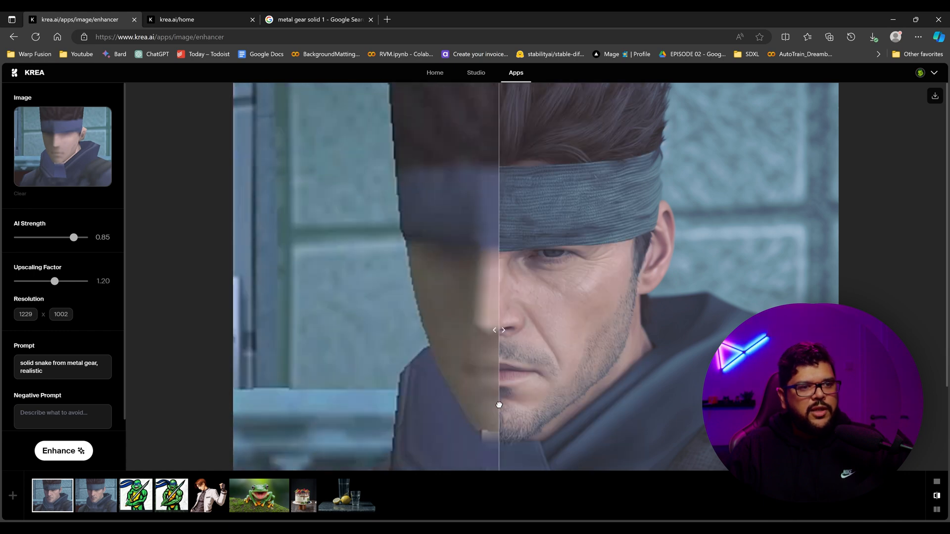
pyautogui.moveTo(499, 330); pyautogui.dragTo(617, 330)
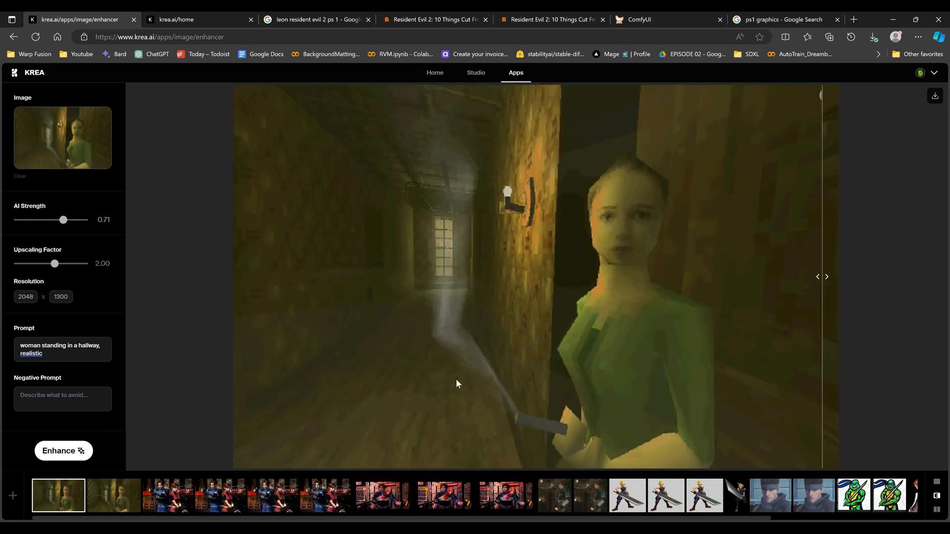
pyautogui.moveTo(109, 418)
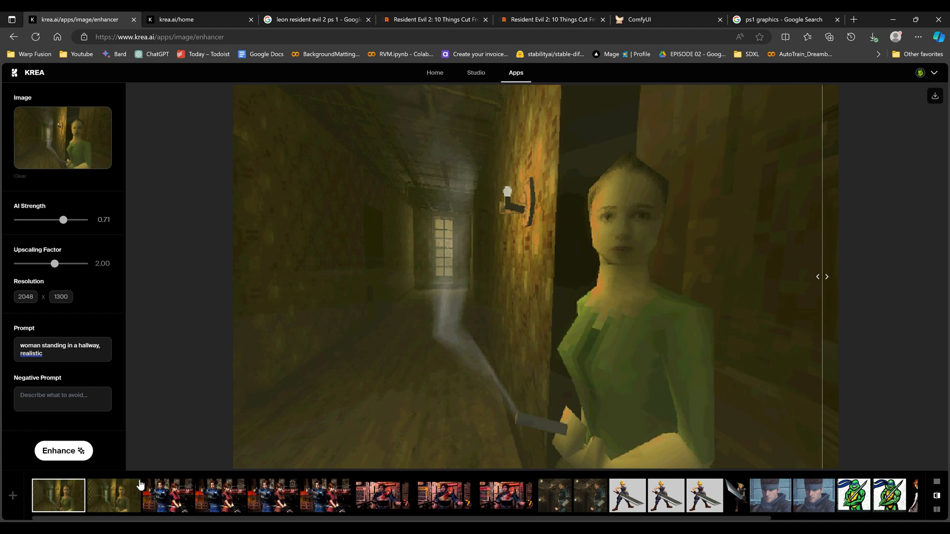
pyautogui.moveTo(197, 519)
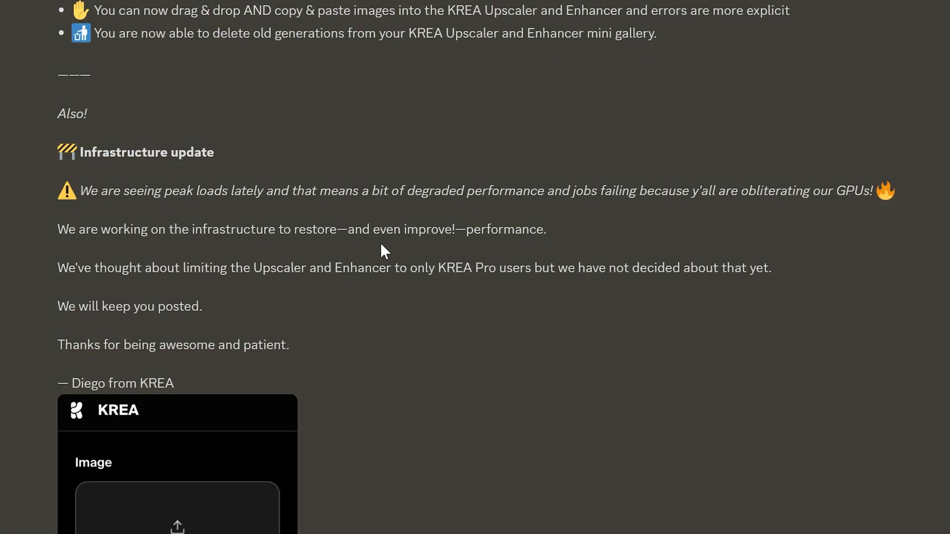
pyautogui.moveTo(242, 218)
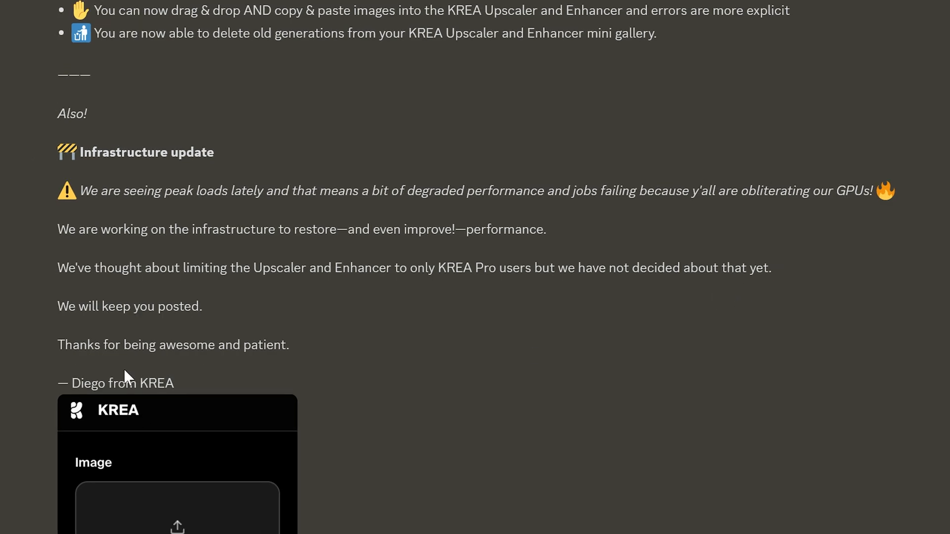
# Scroll through KREA's Discord announcement on Enhancer updates and GPU overload.
pyautogui.scroll(-3)
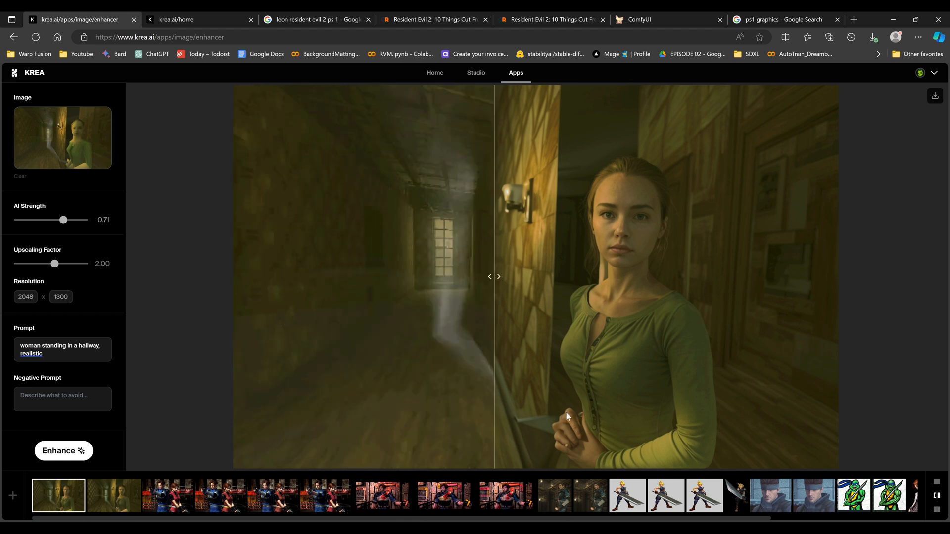
# Compare the realistic hallway woman and its stronger version against the original screenshot.
pyautogui.moveTo(494, 277); pyautogui.dragTo(355, 277)
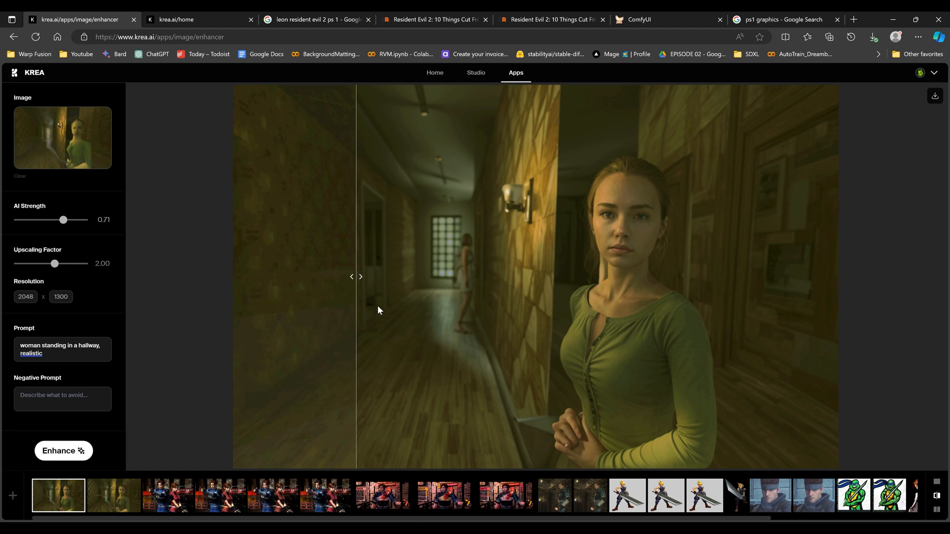
pyautogui.moveTo(355, 277); pyautogui.dragTo(407, 354)
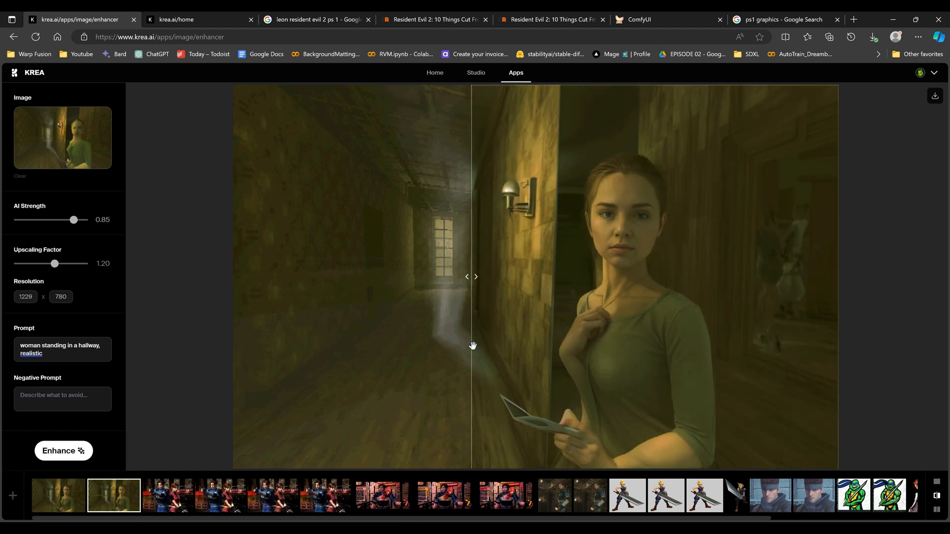
pyautogui.moveTo(472, 277); pyautogui.dragTo(236, 277)
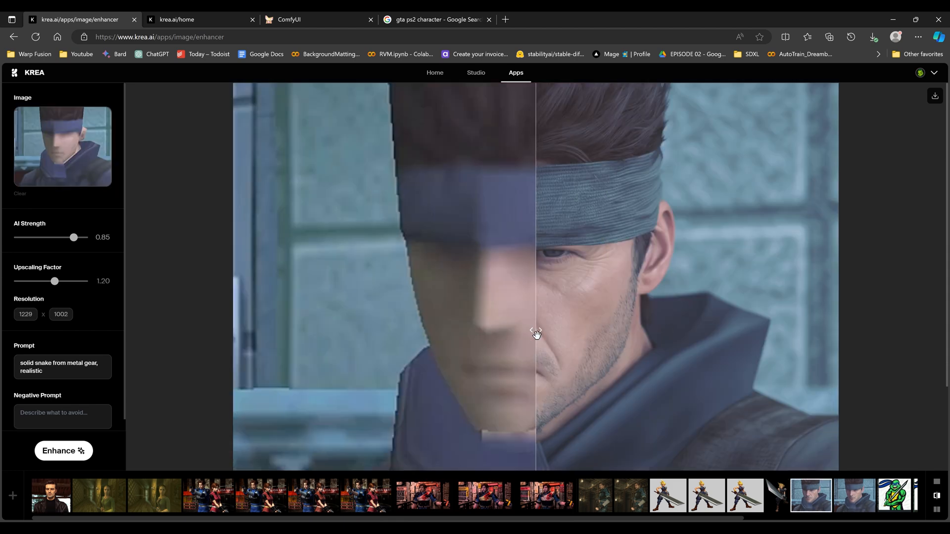
# Compare the realistic Solid Snake portrait, then the enhanced Leon scene, against their originals.
pyautogui.moveTo(534, 331); pyautogui.dragTo(236, 330)
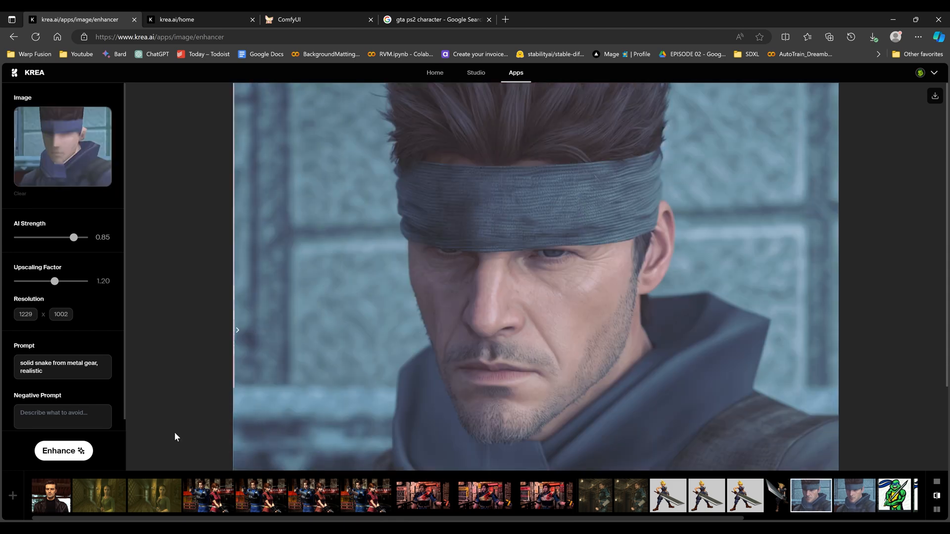
pyautogui.moveTo(238, 330); pyautogui.dragTo(354, 330)
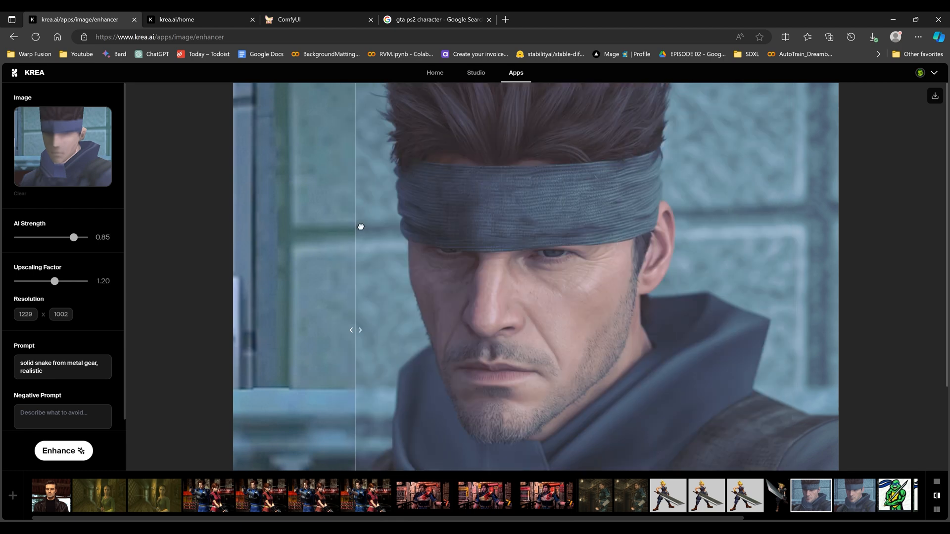
pyautogui.click(484, 495)
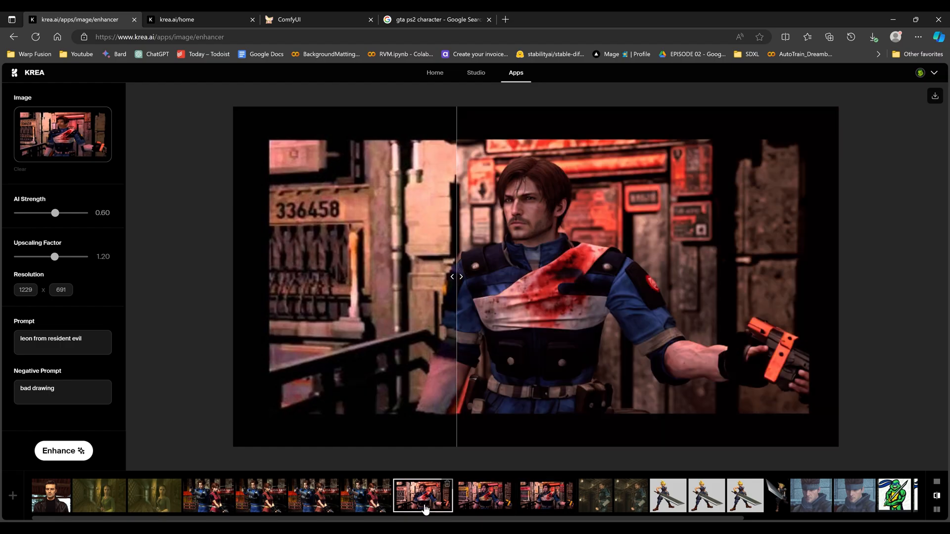
pyautogui.moveTo(455, 276); pyautogui.dragTo(348, 276)
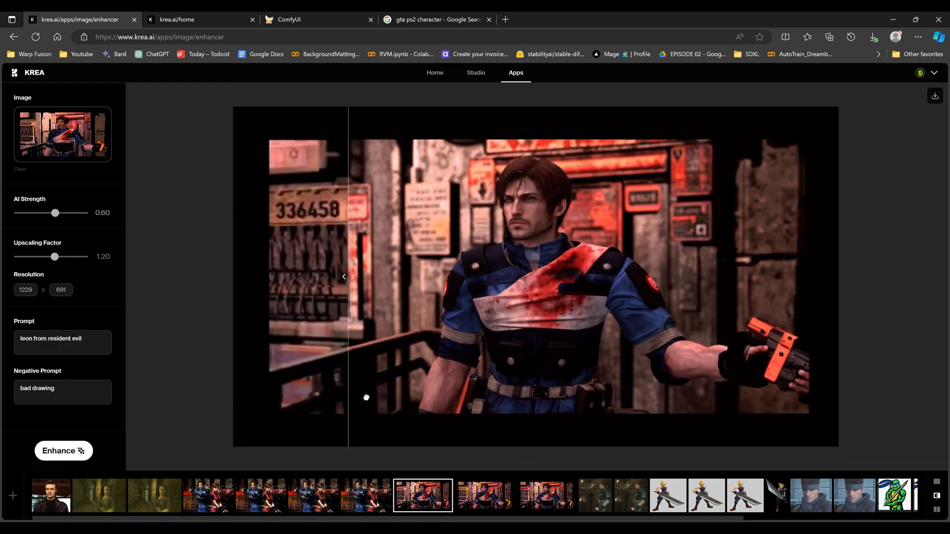
pyautogui.moveTo(349, 277); pyautogui.dragTo(394, 277)
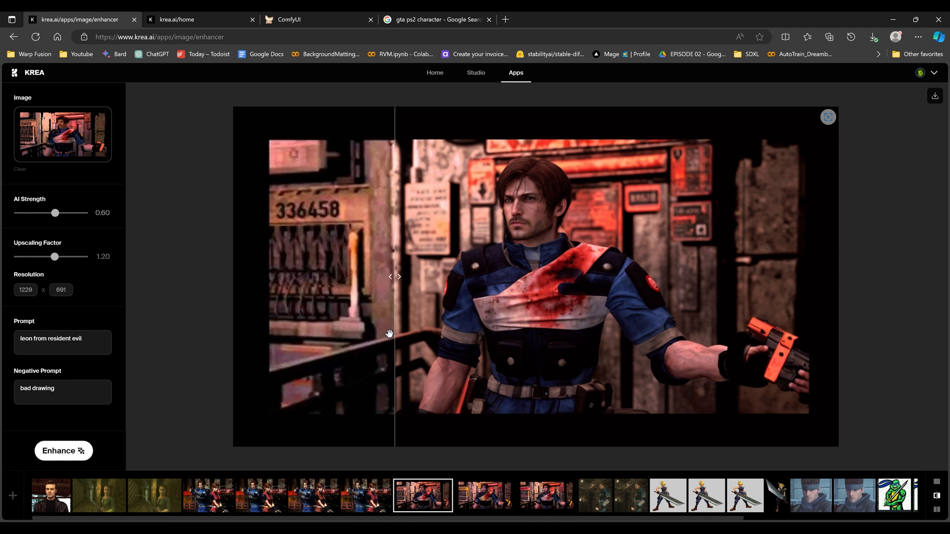
pyautogui.click(667, 494)
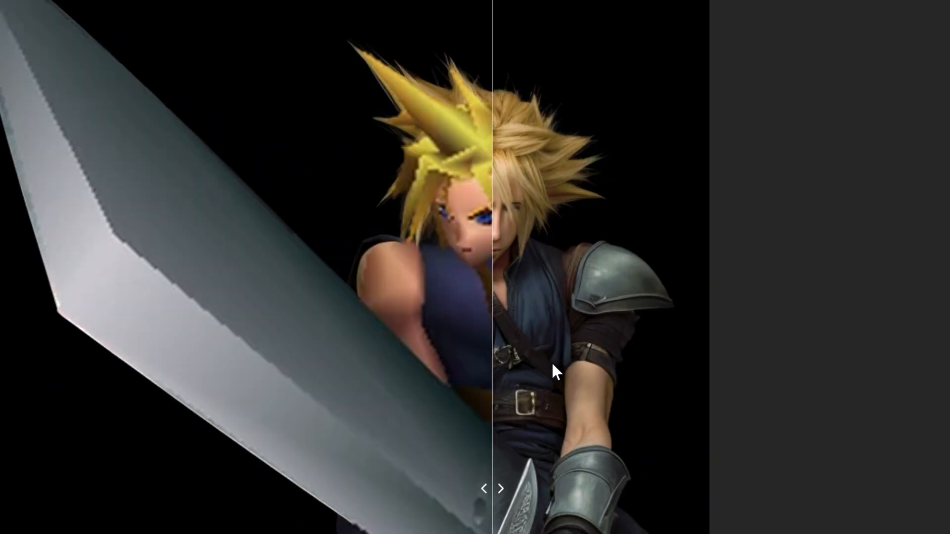
# Compare the blocky and realistic halves of Cloud, then the Resident Evil library scene.
pyautogui.moveTo(491, 372); pyautogui.dragTo(240, 388)
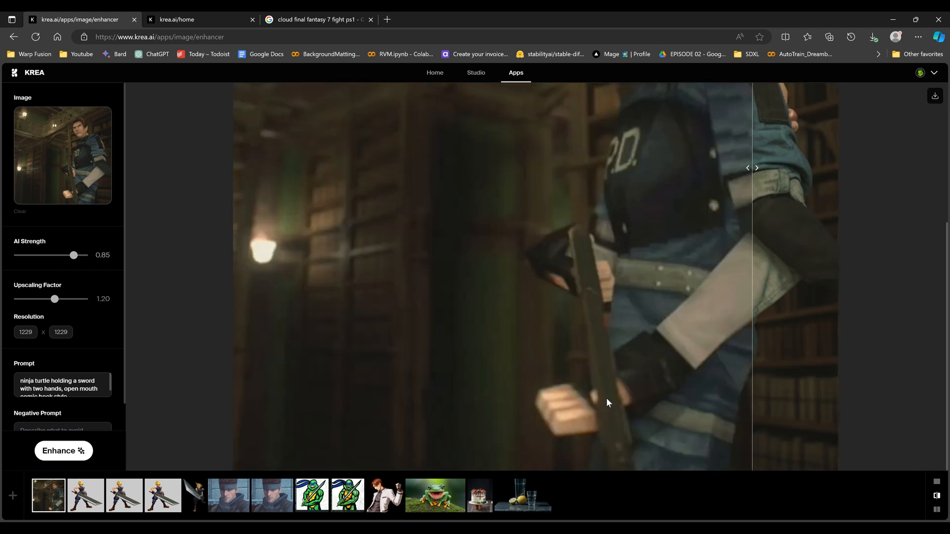
pyautogui.moveTo(751, 168); pyautogui.dragTo(632, 168)
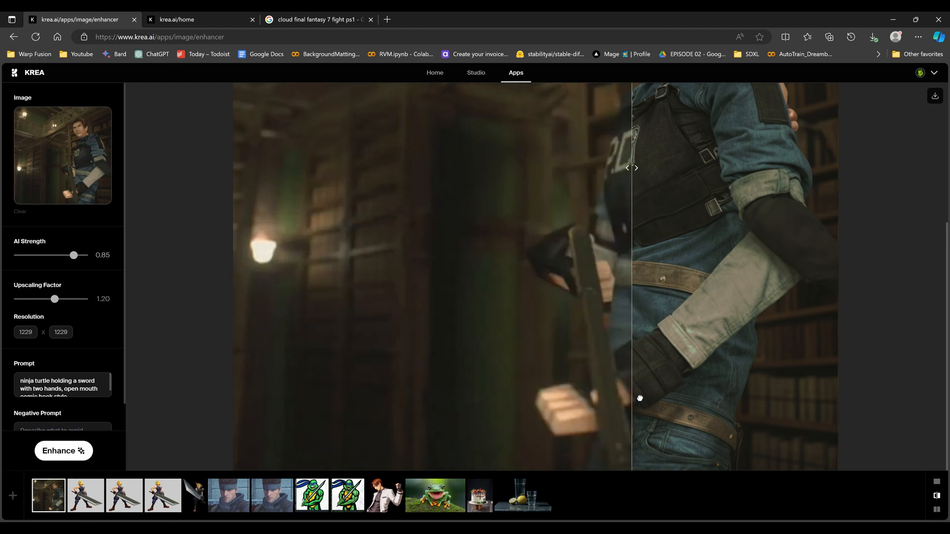